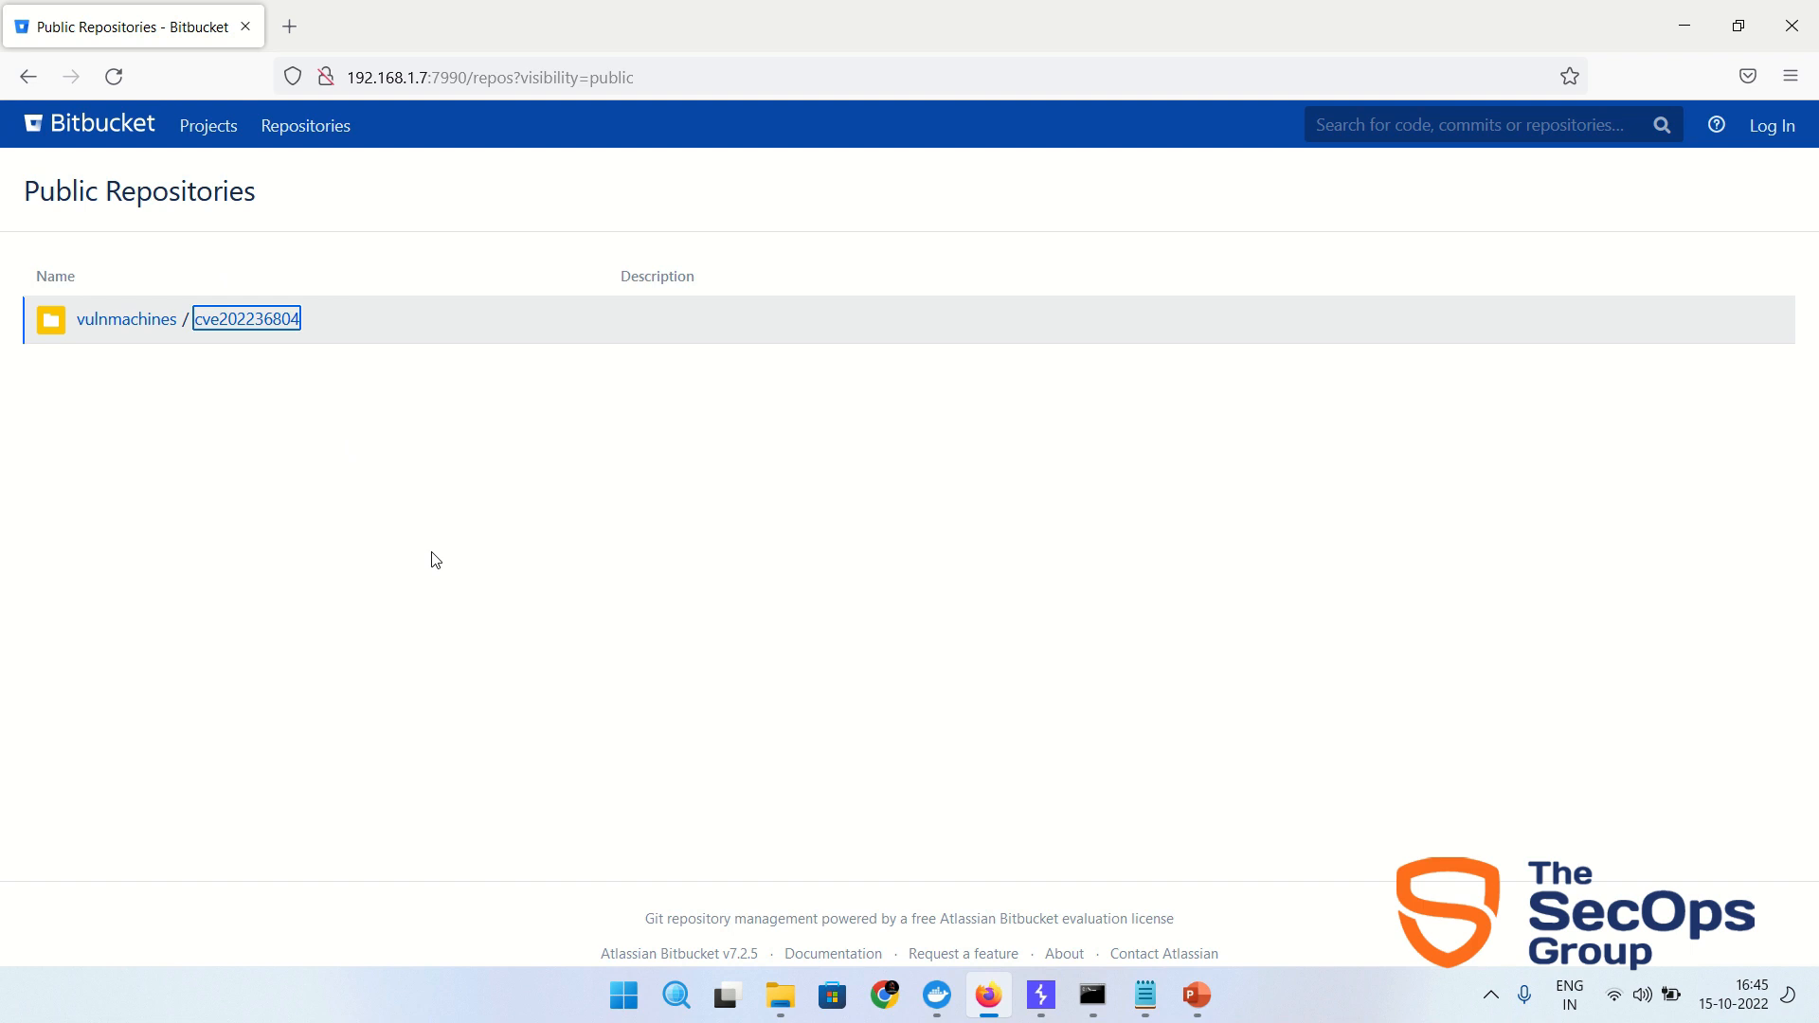
mouse_move(439, 542)
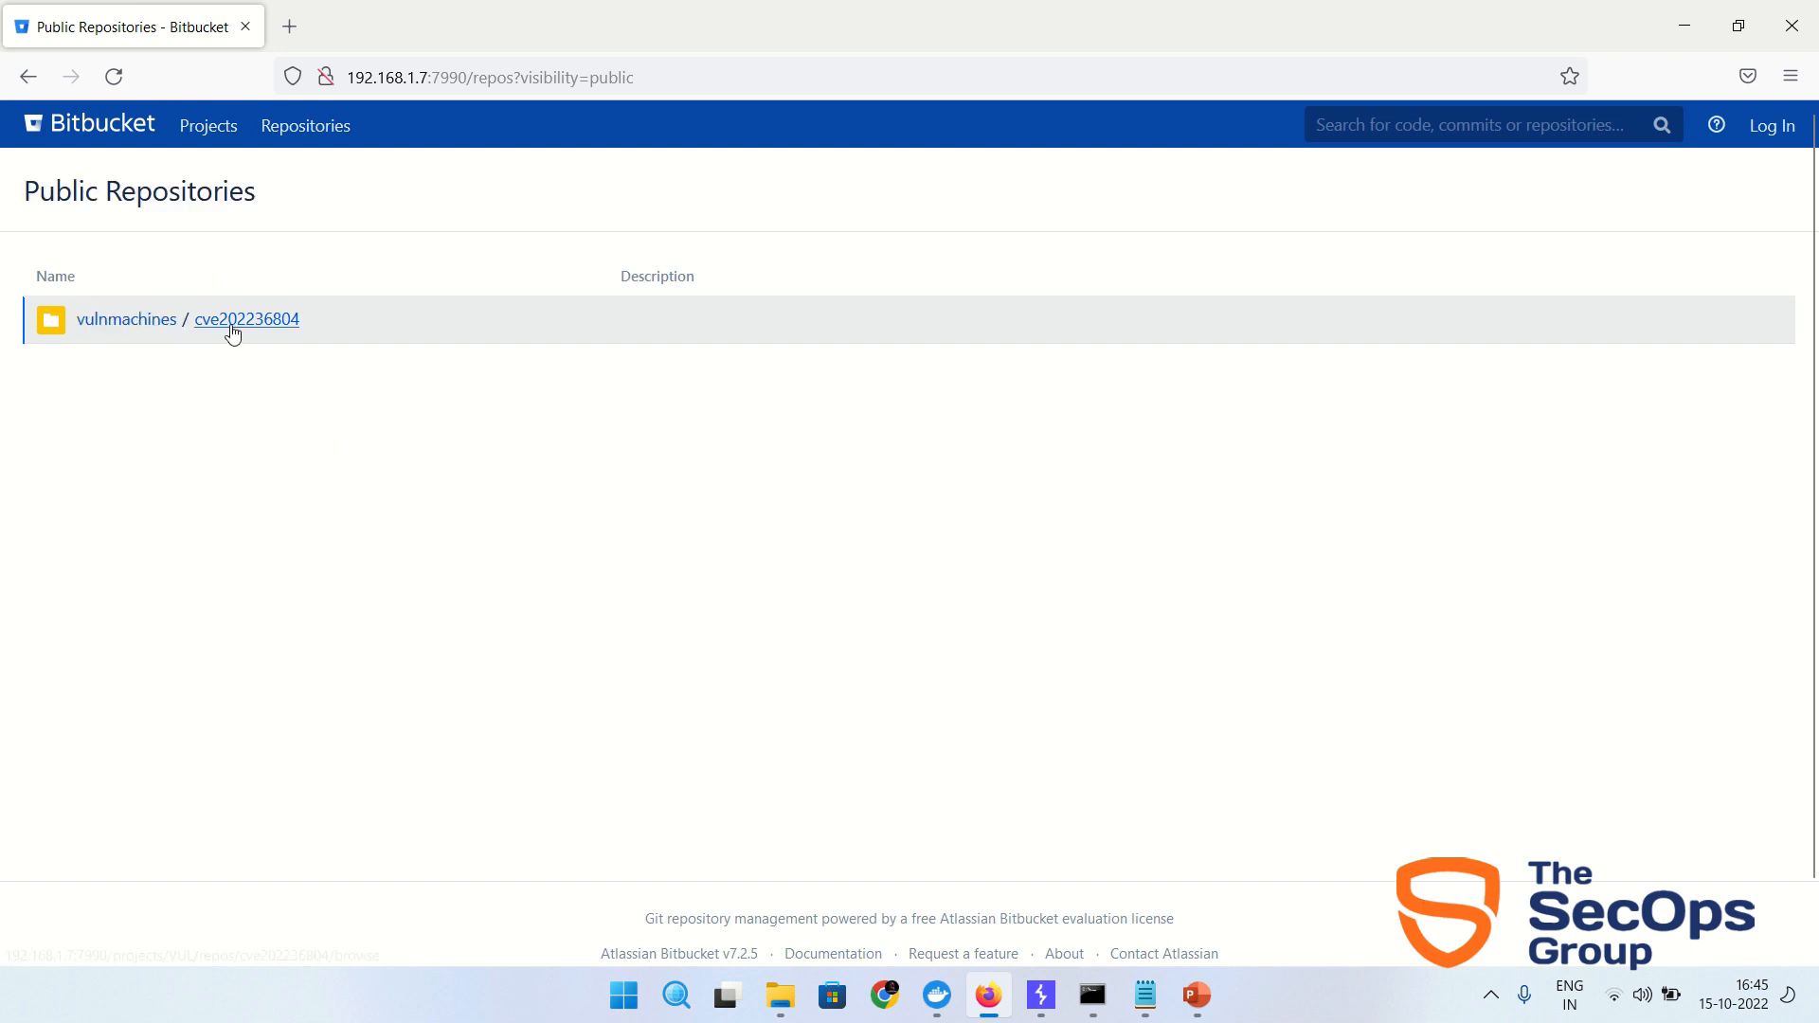
- Highlight the cve202236804 repository name in Bitbucket's public repositories list
double_click(246, 319)
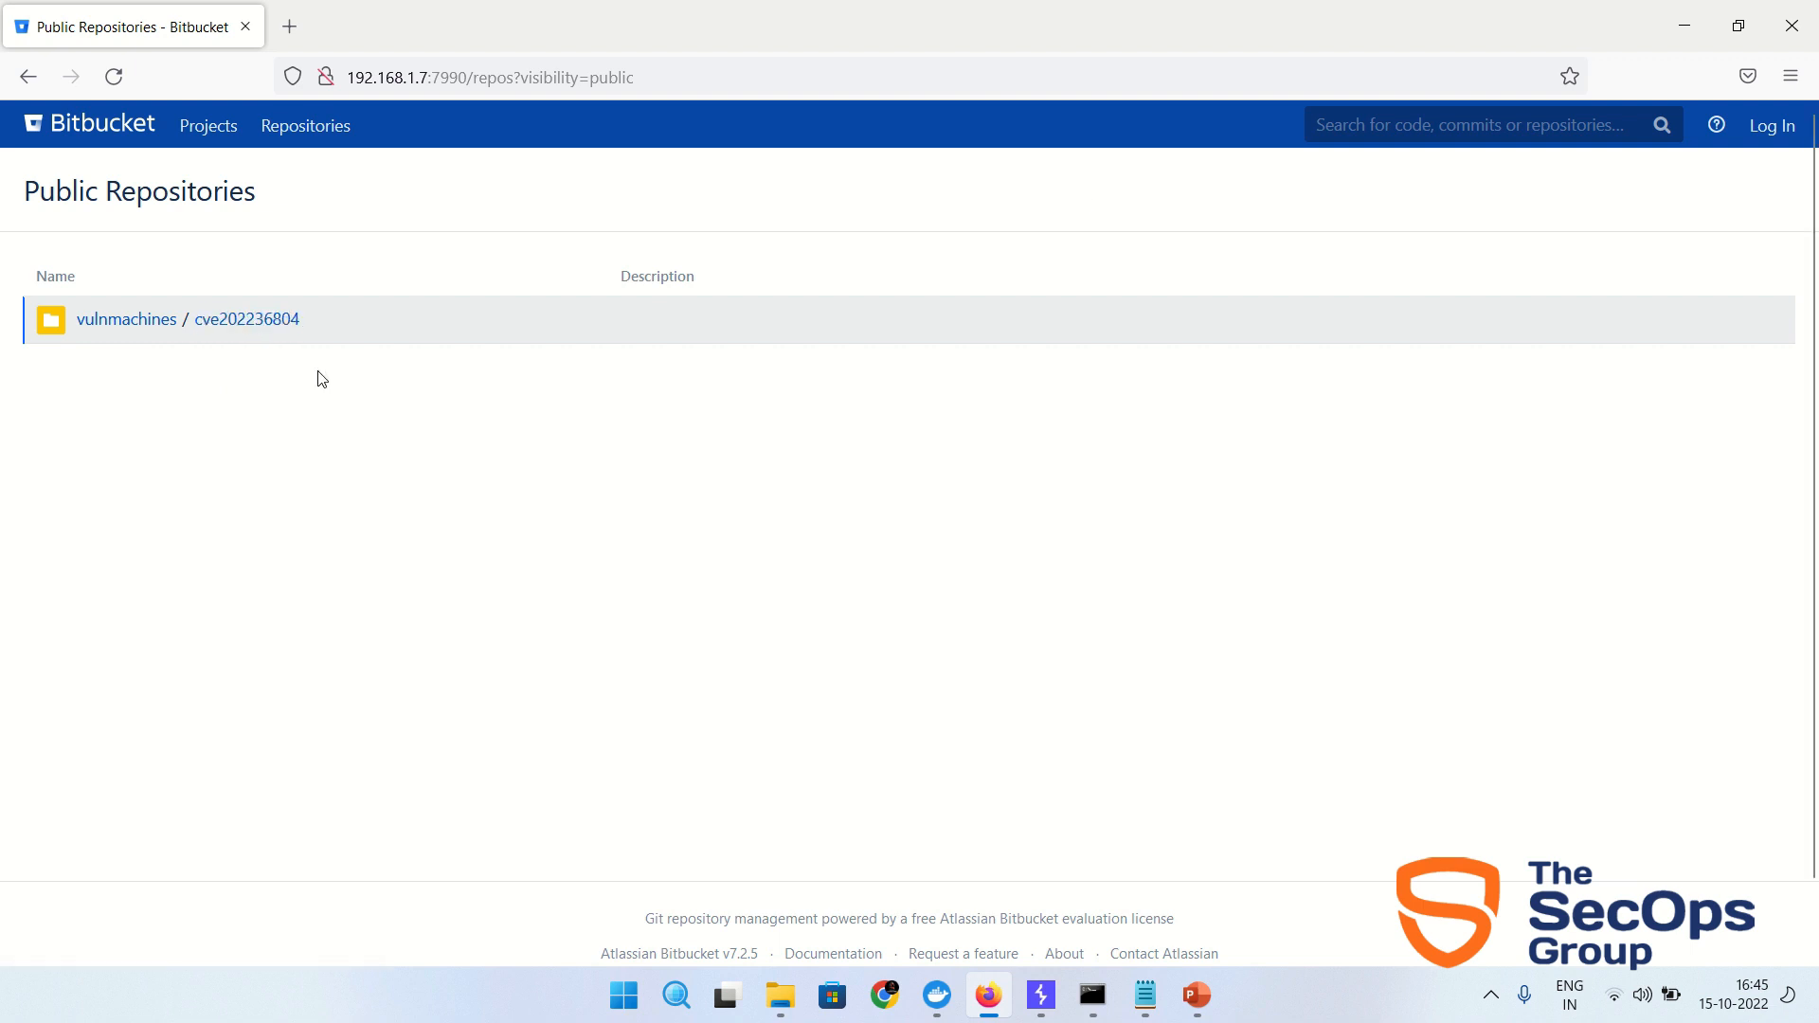
mouse_move(1772, 125)
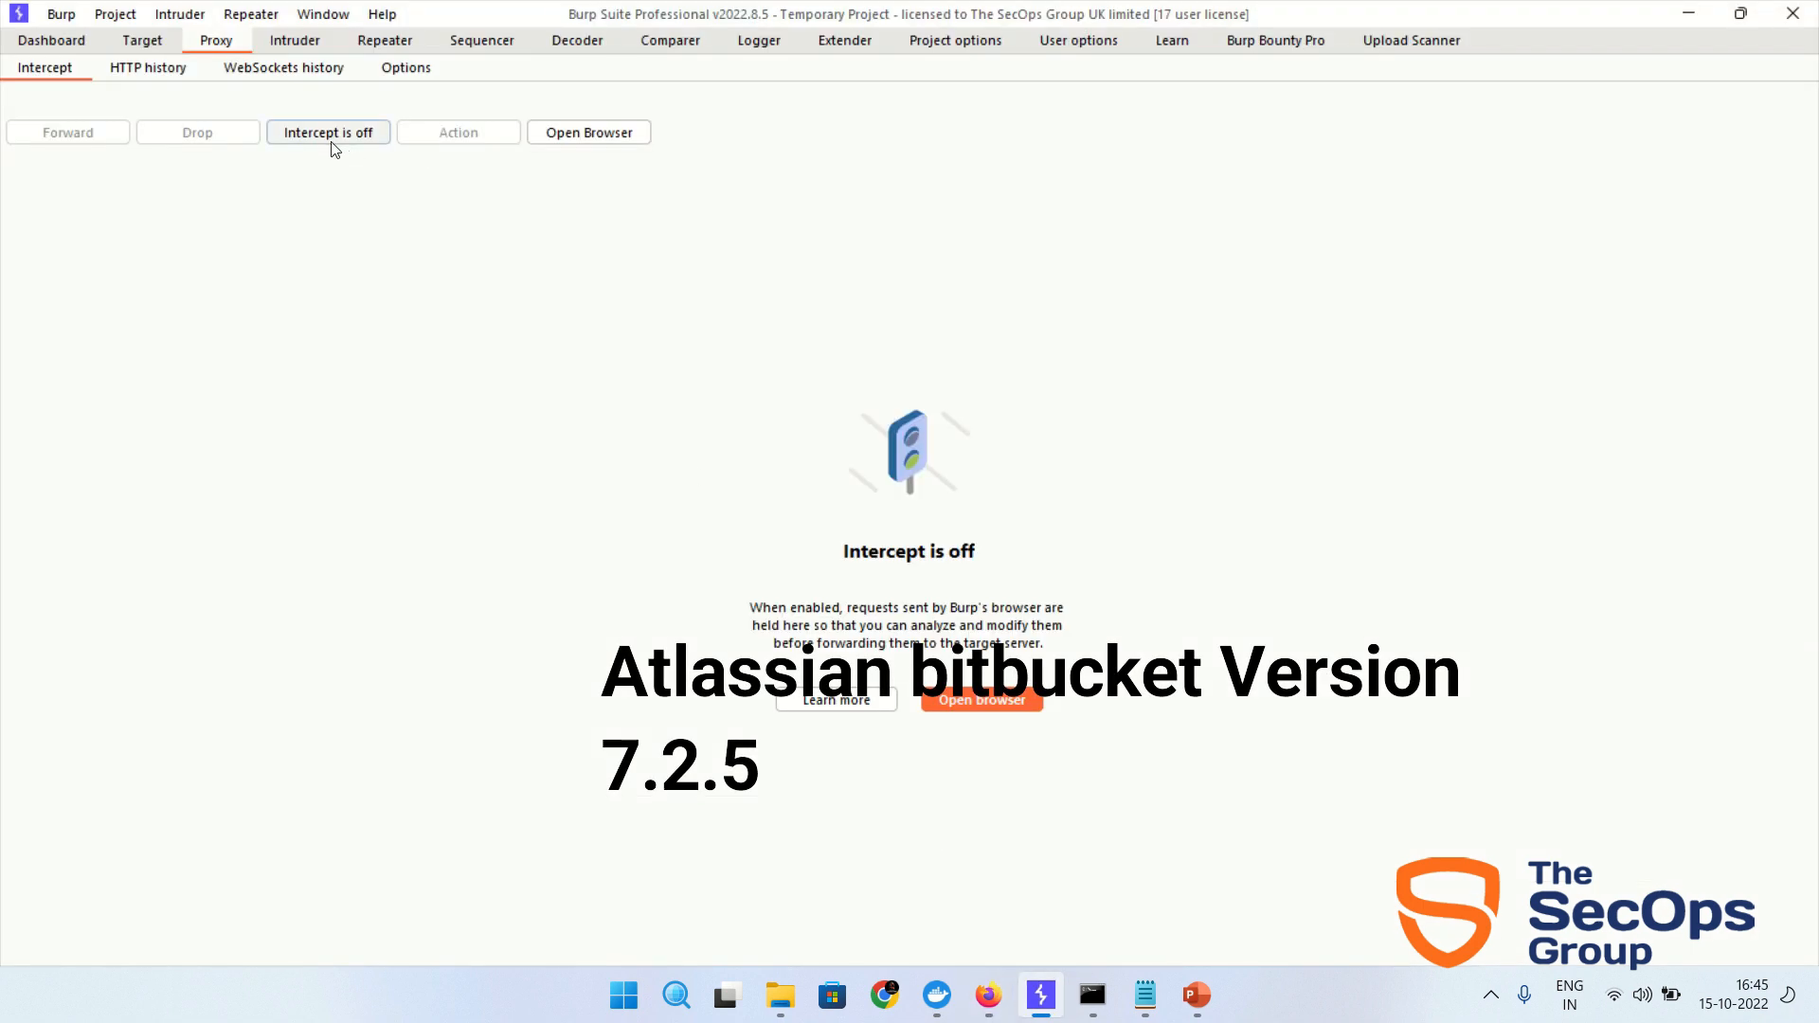
- Intercept the payload.txt REST API browse request, keep it for Repeater, and forward the held requests
click(987, 995)
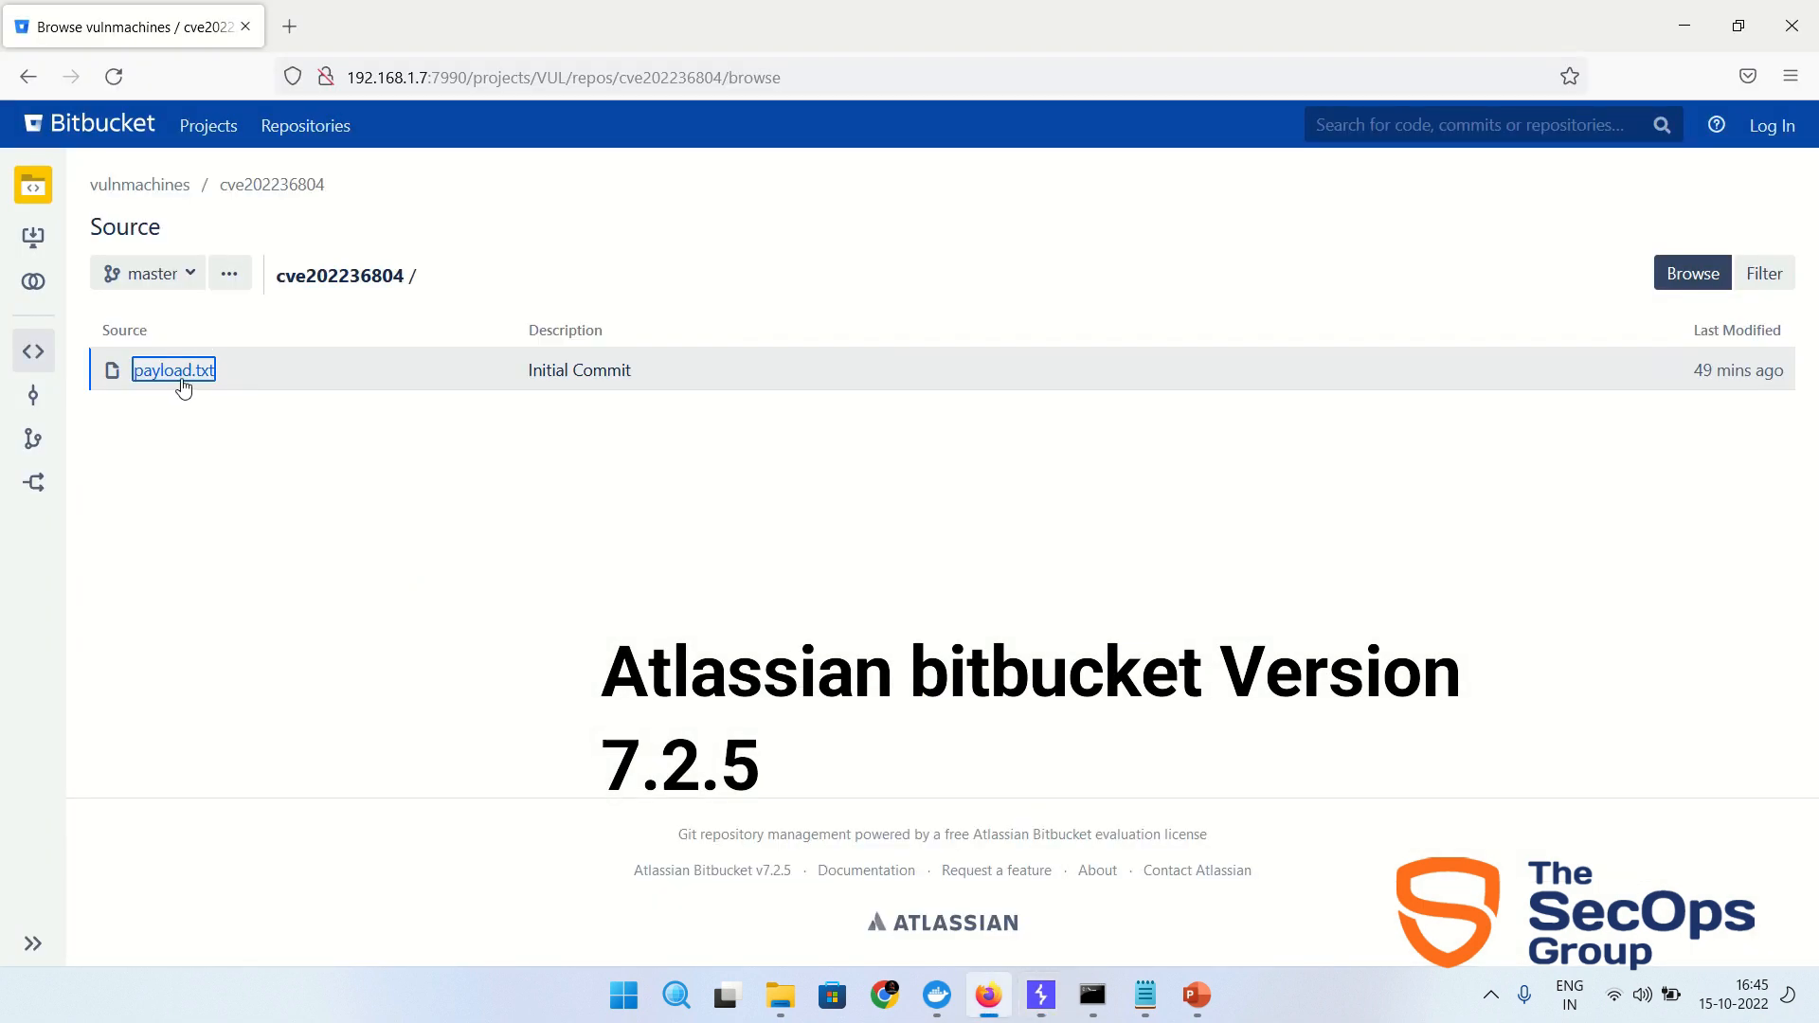
click(1038, 995)
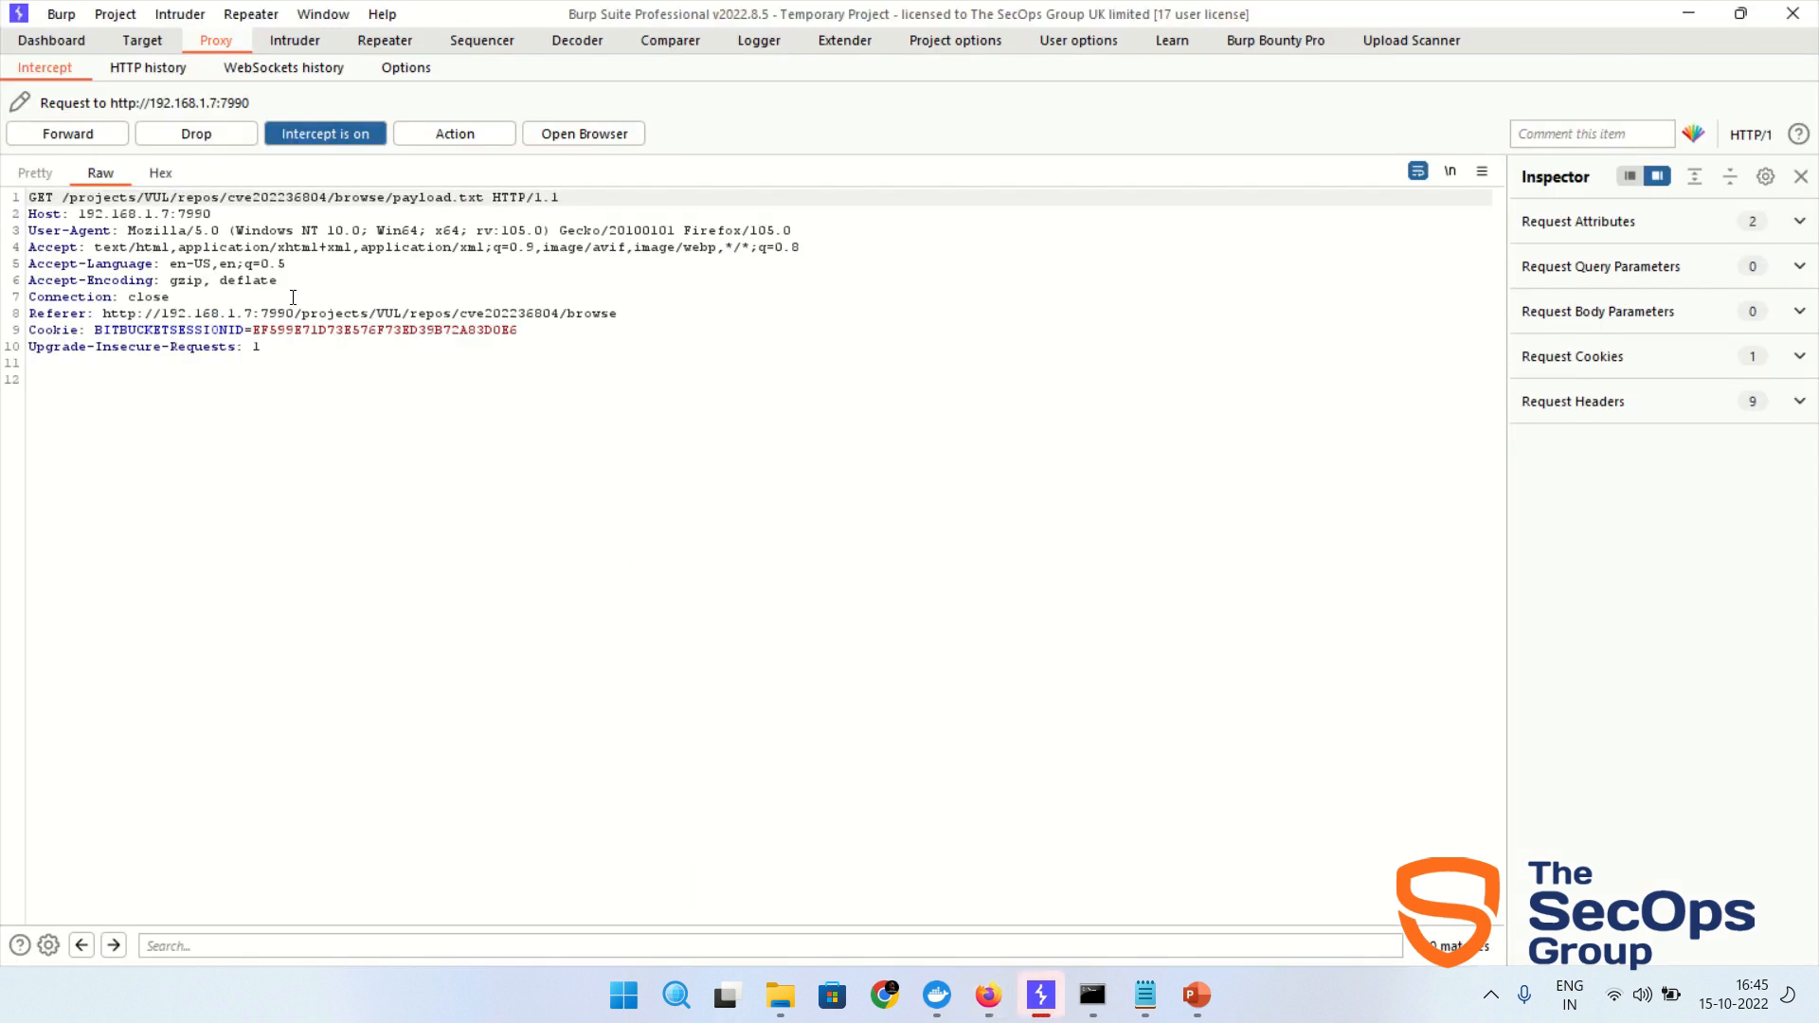
click(68, 133)
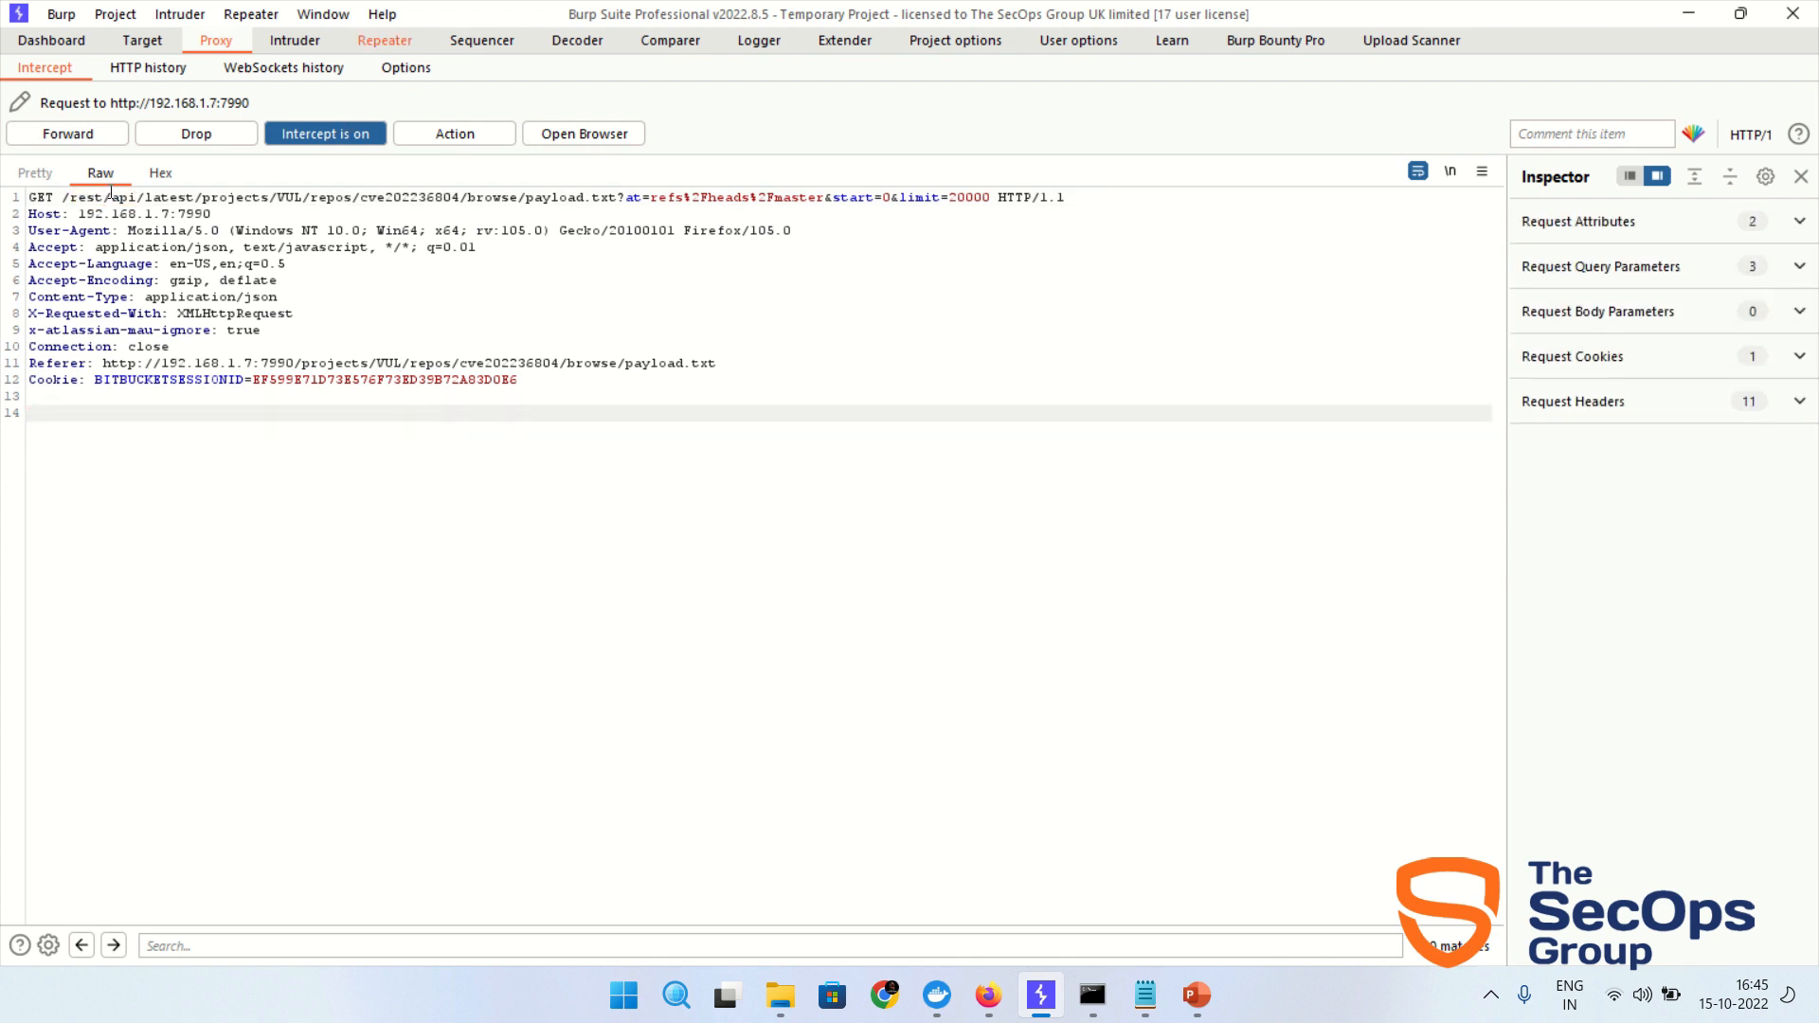
click(67, 132)
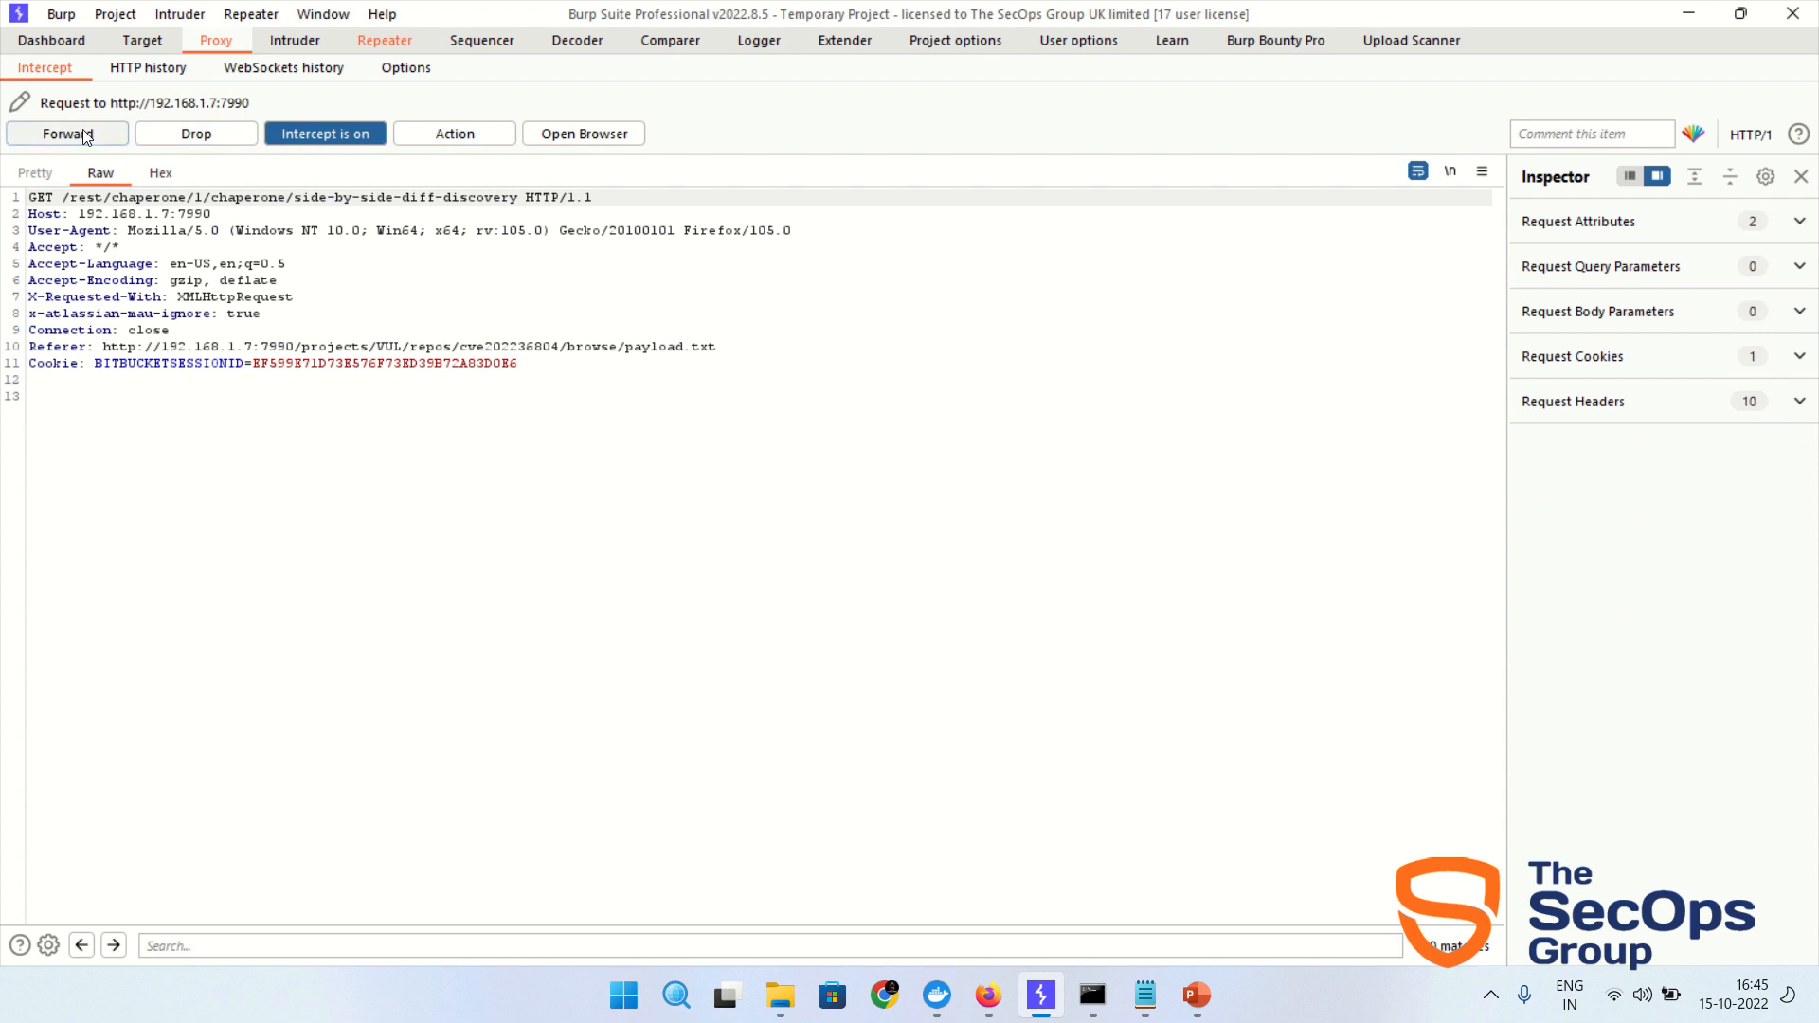
click(66, 133)
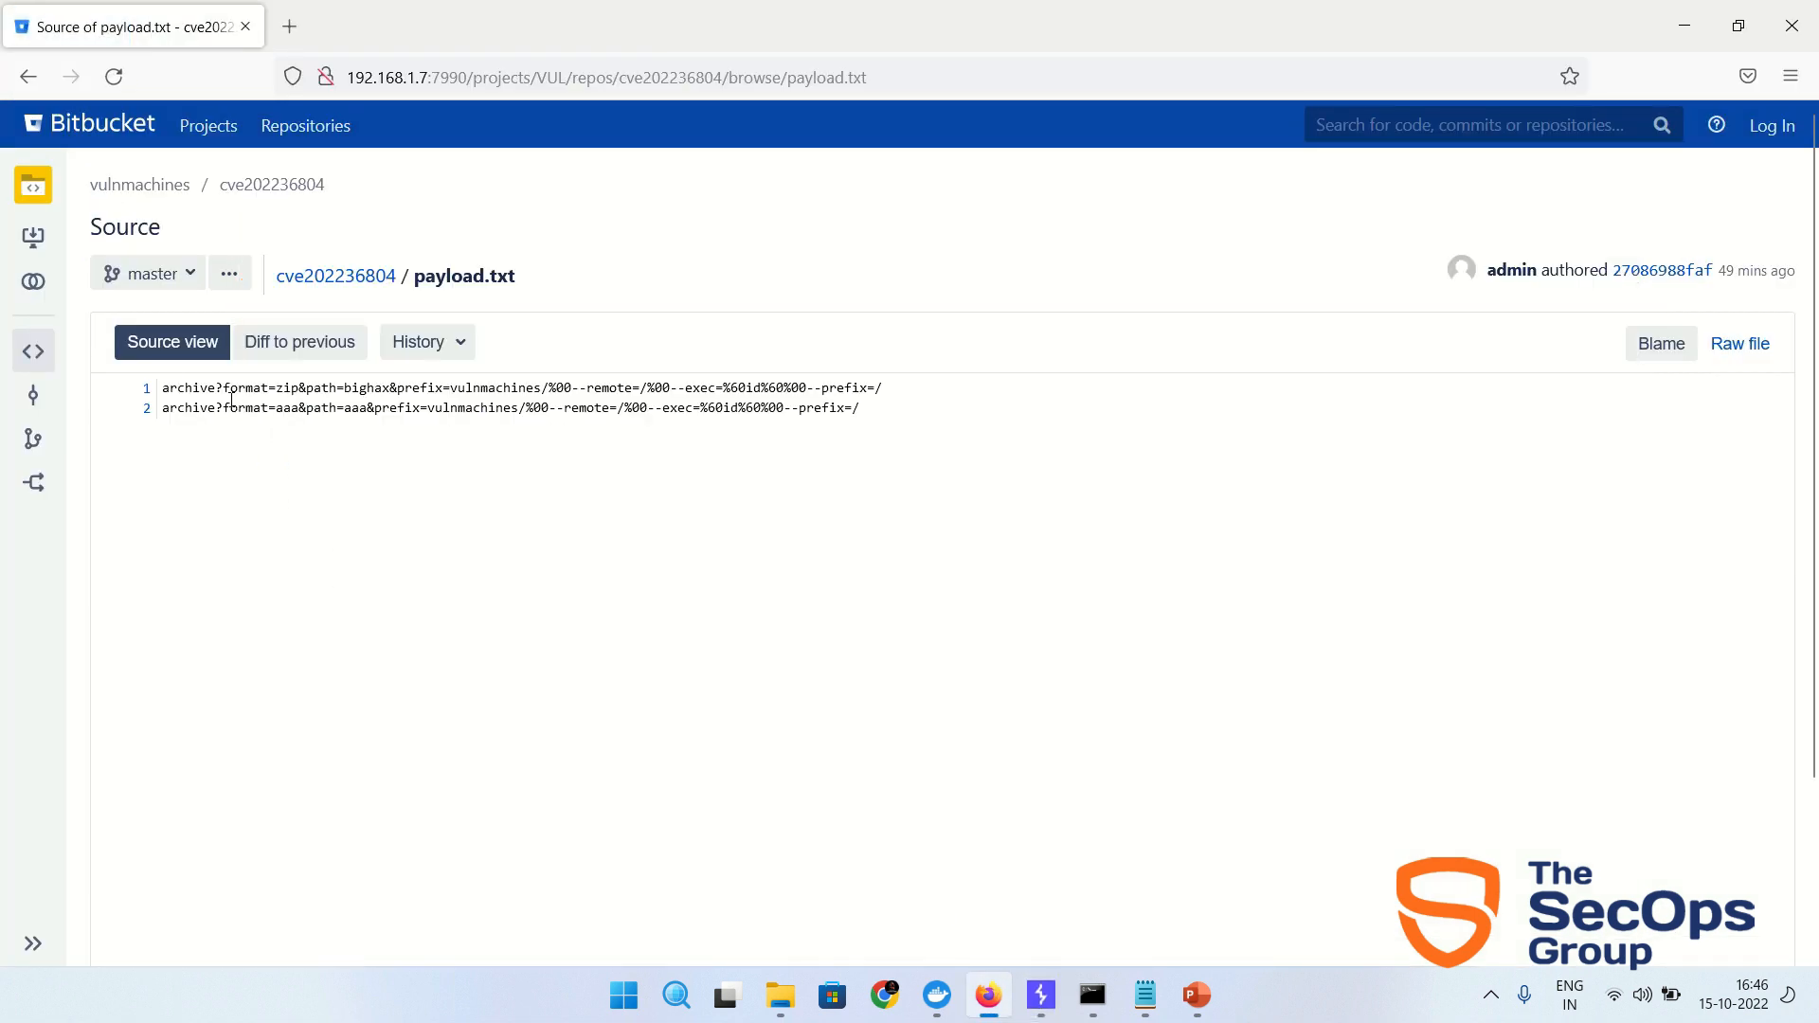
- Copy the first archive payload line from payload.txt and return to the saved Burp request
drag(508, 388, 881, 389)
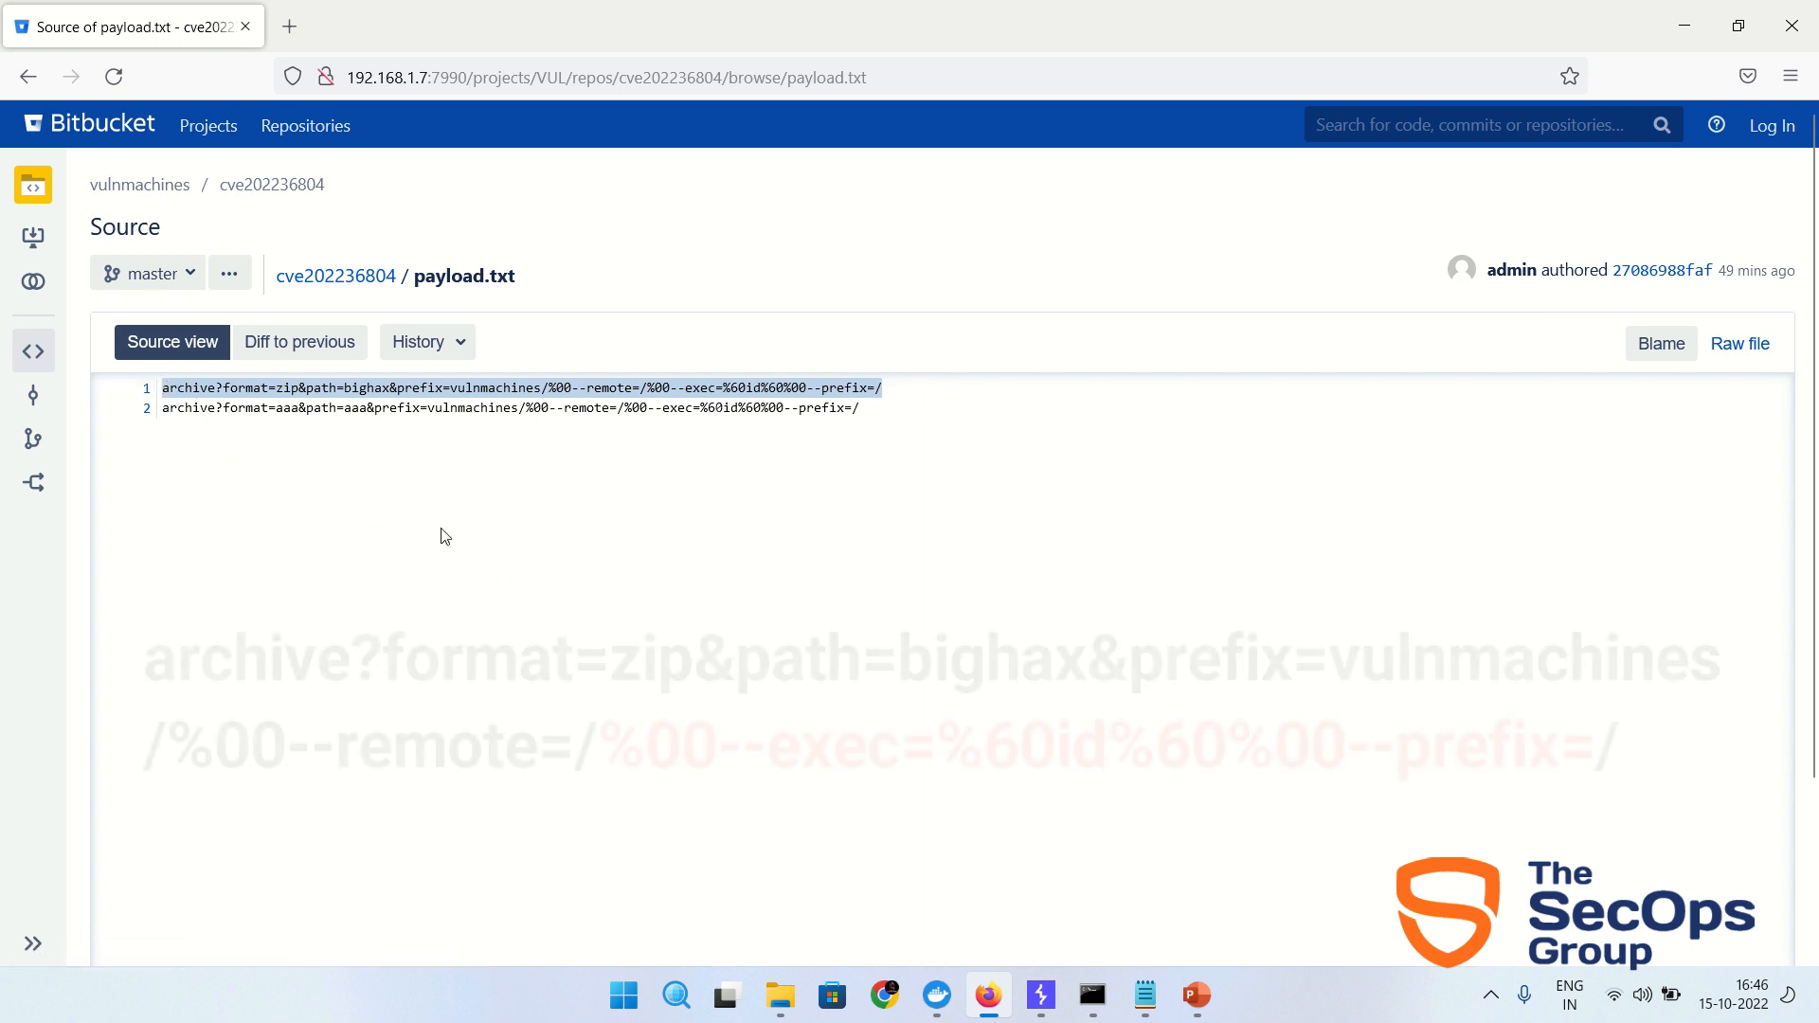
click(1040, 995)
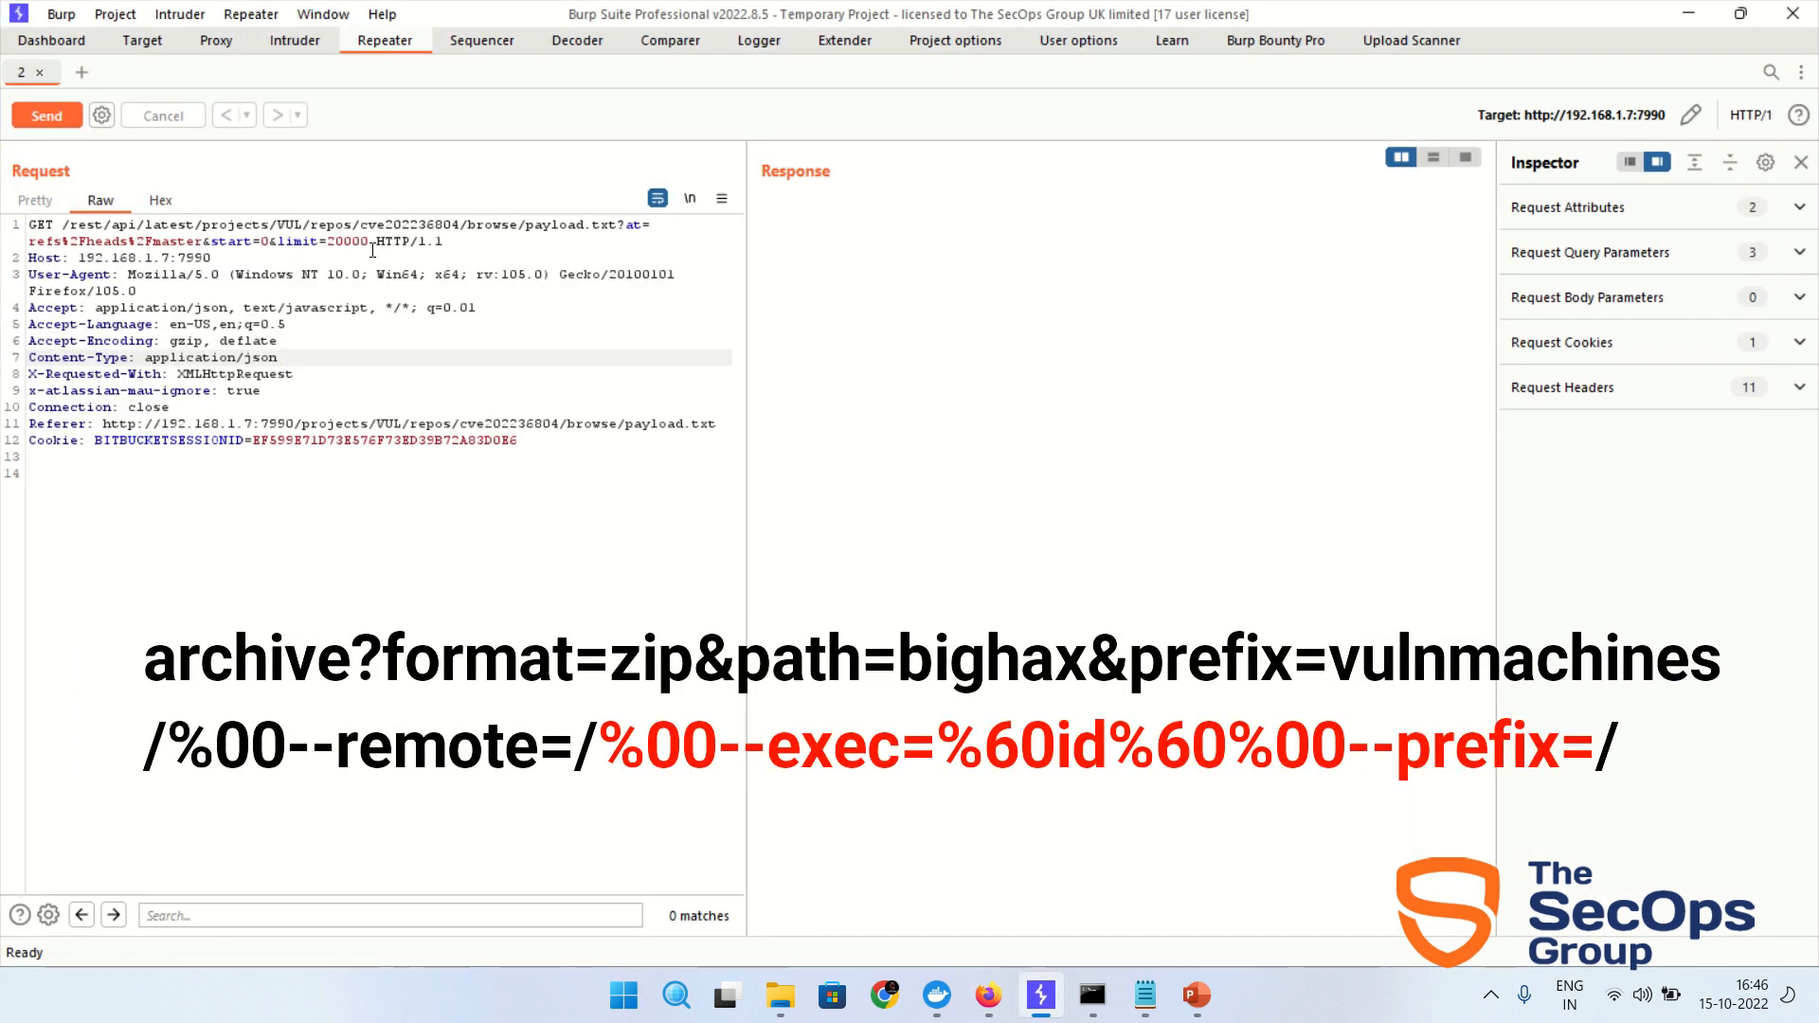
- Swap the browse/payload.txt path for the archive id payload and send it, getting git to execute id
drag(462, 225, 371, 241)
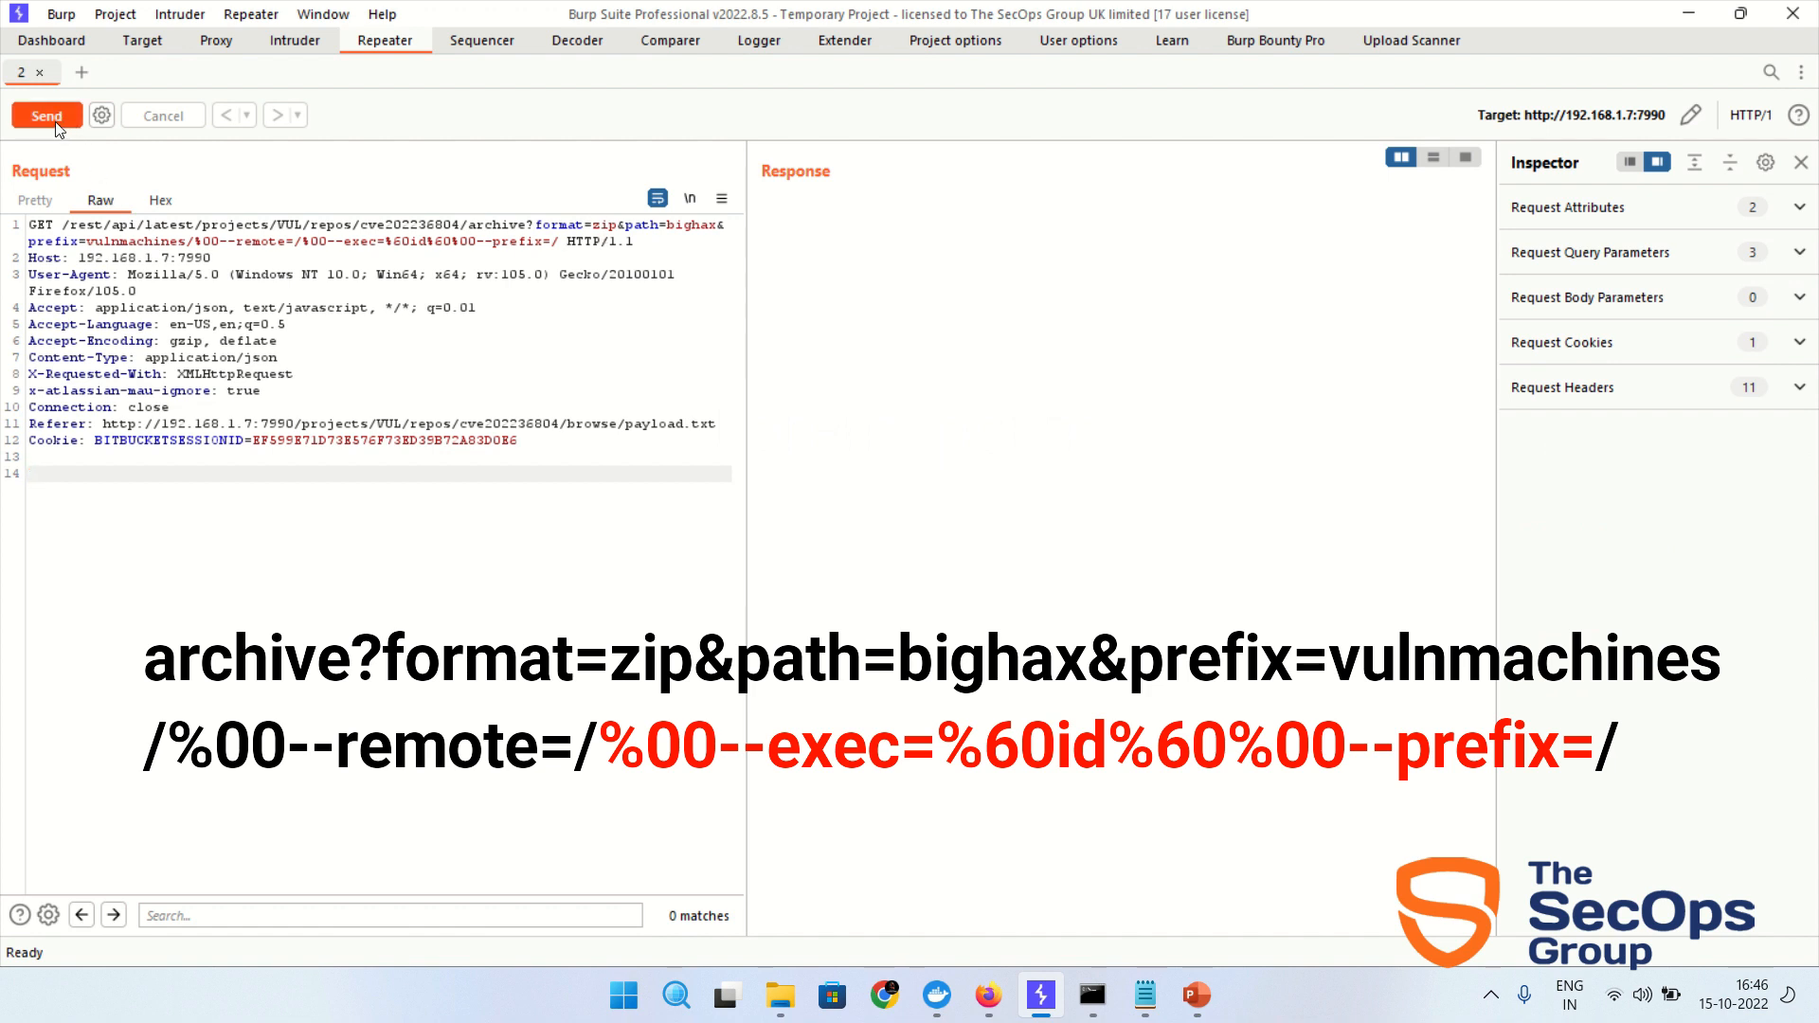
click(46, 116)
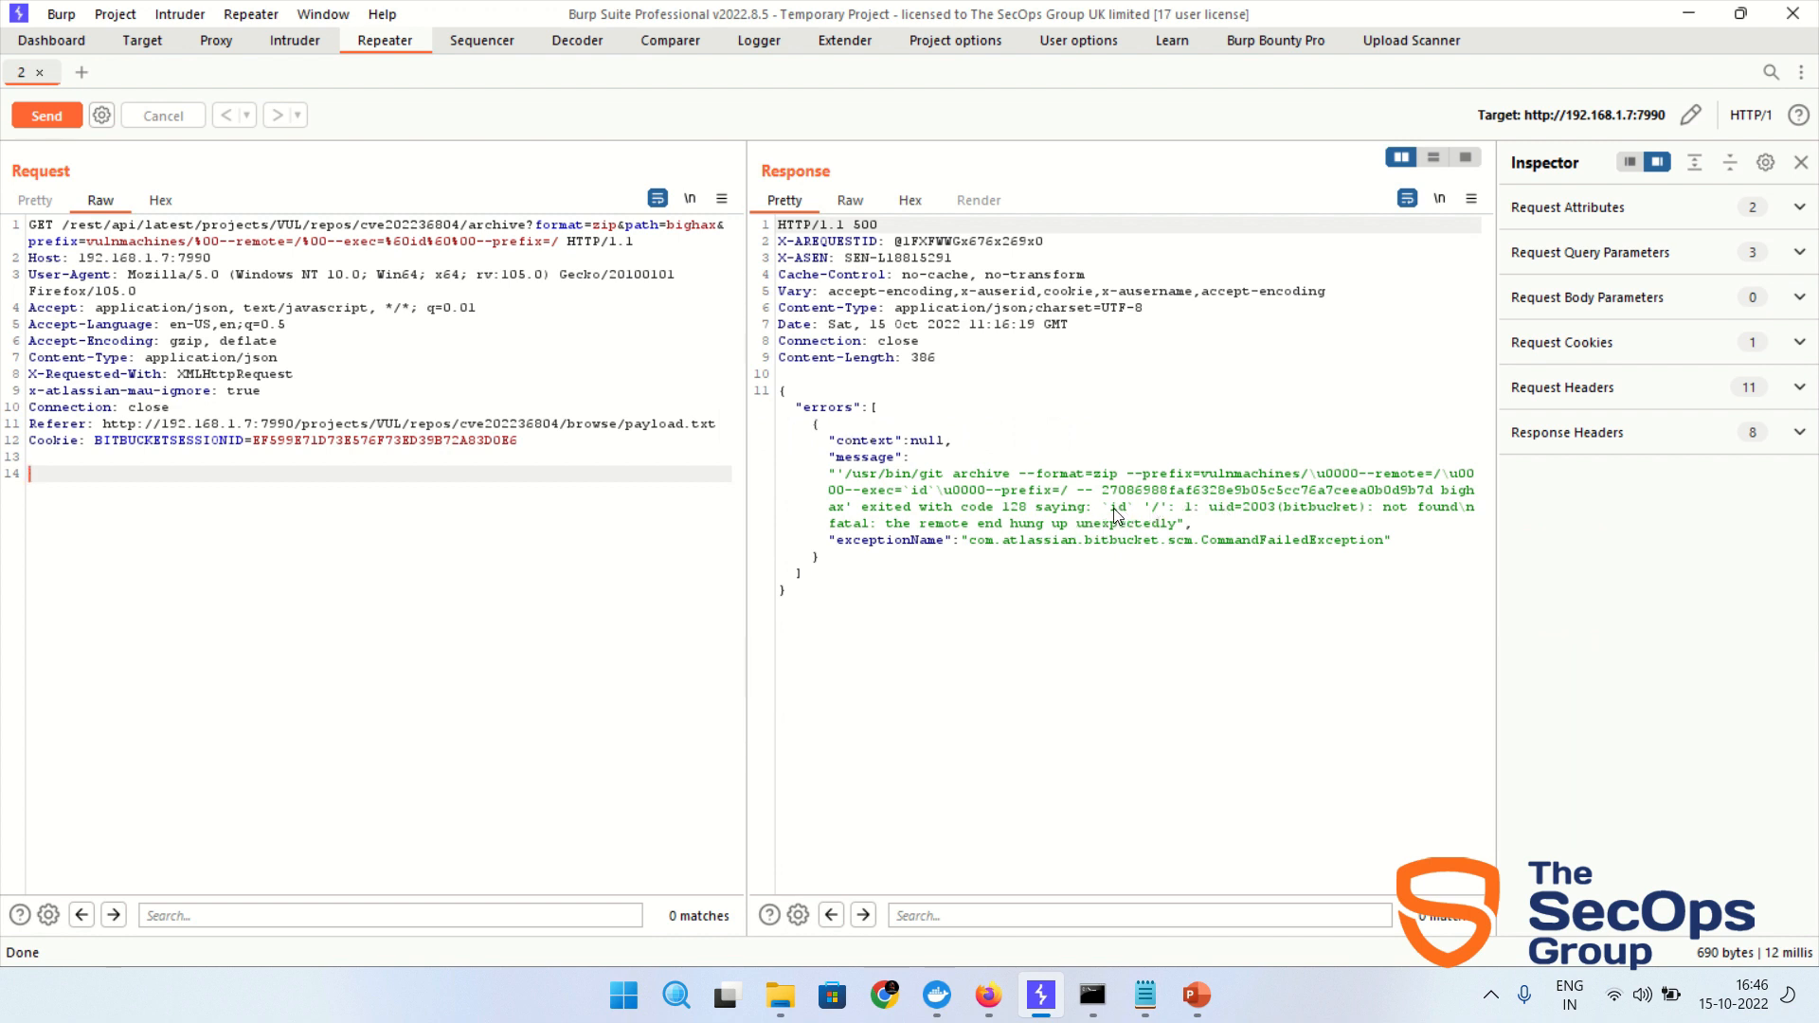
- Highlight the uid=2003(bitbucket) output returned in the response
double_click(1118, 507)
text(cat)
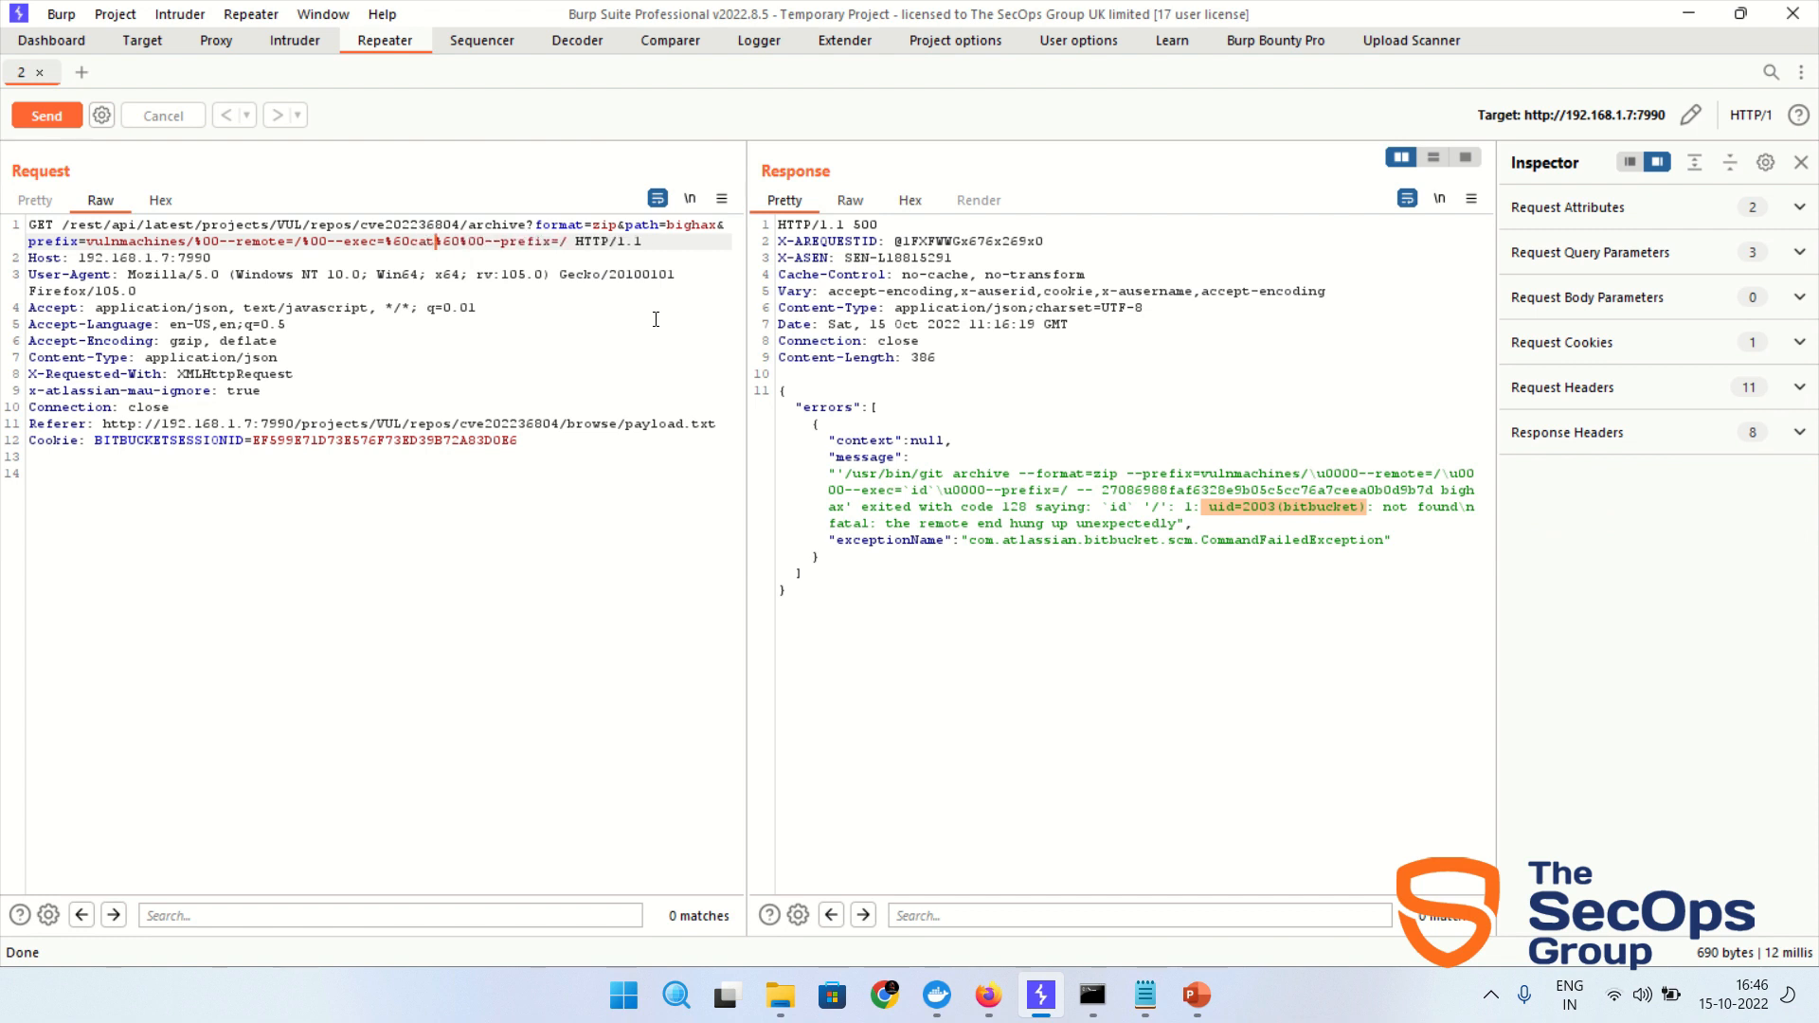
- Extend the injected command to cat %20/etc/passwd and send the archive request
text(%20%)
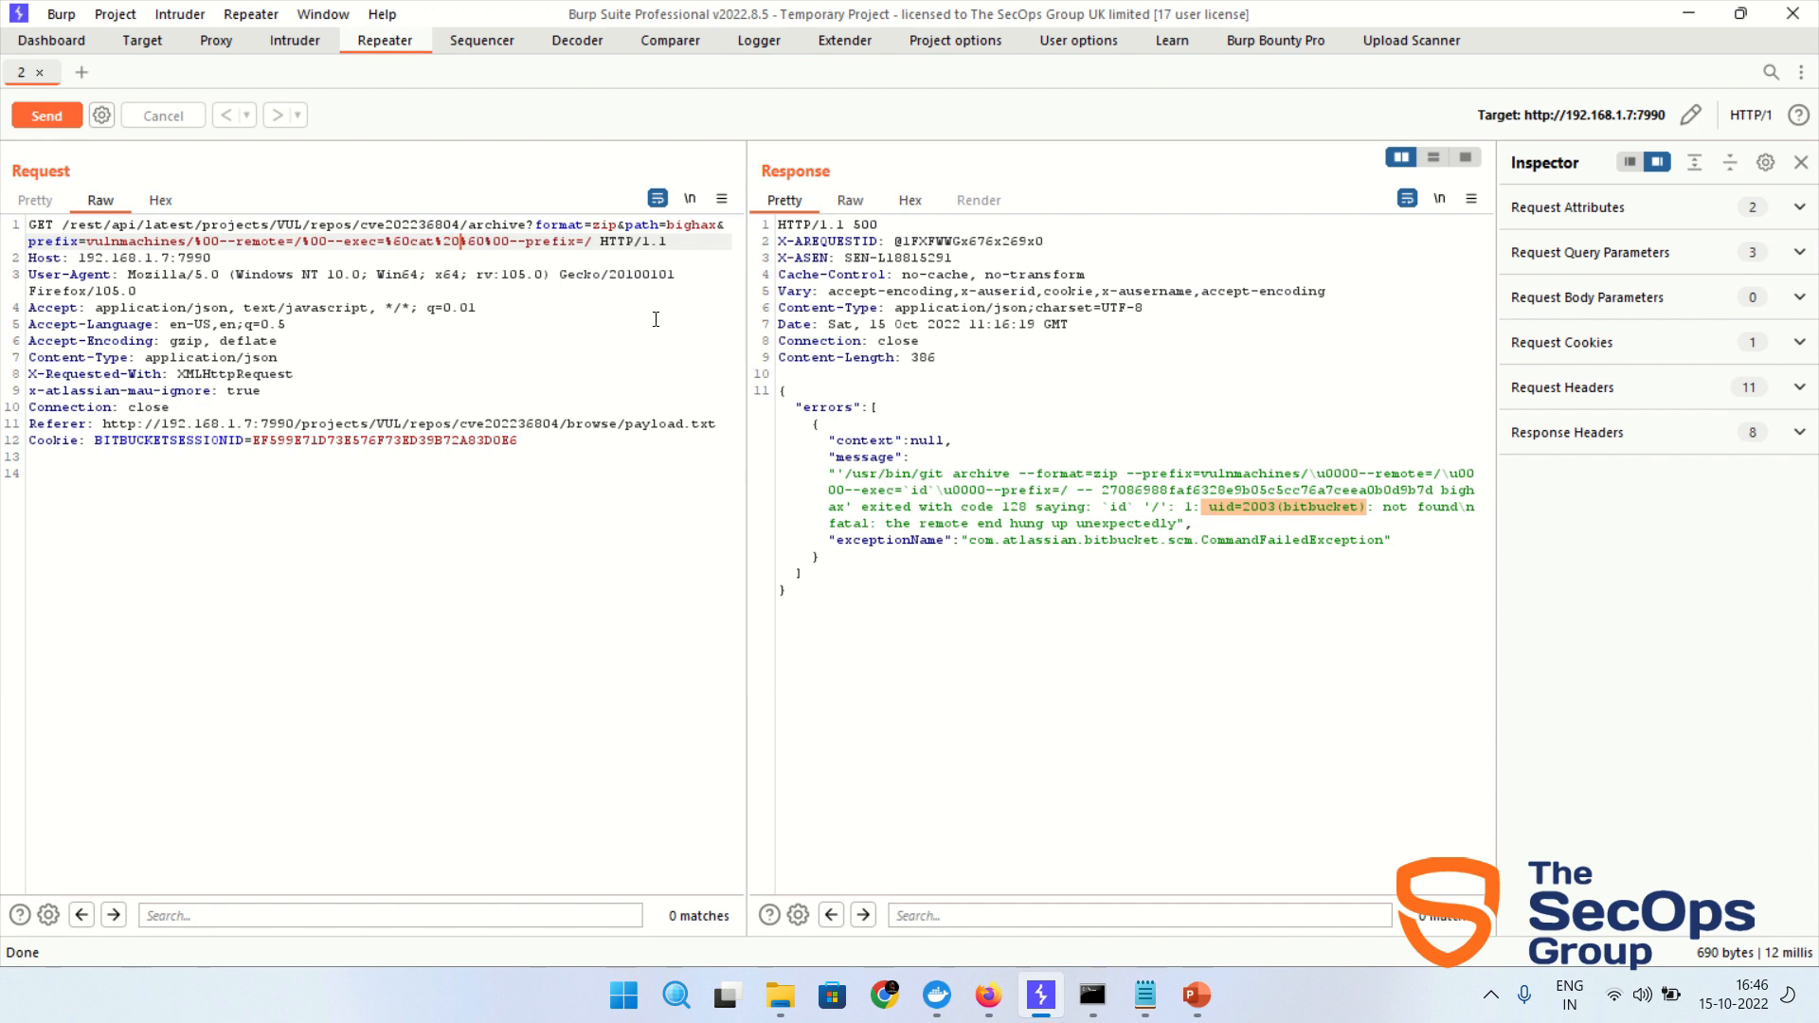
text(/etc/passwd)
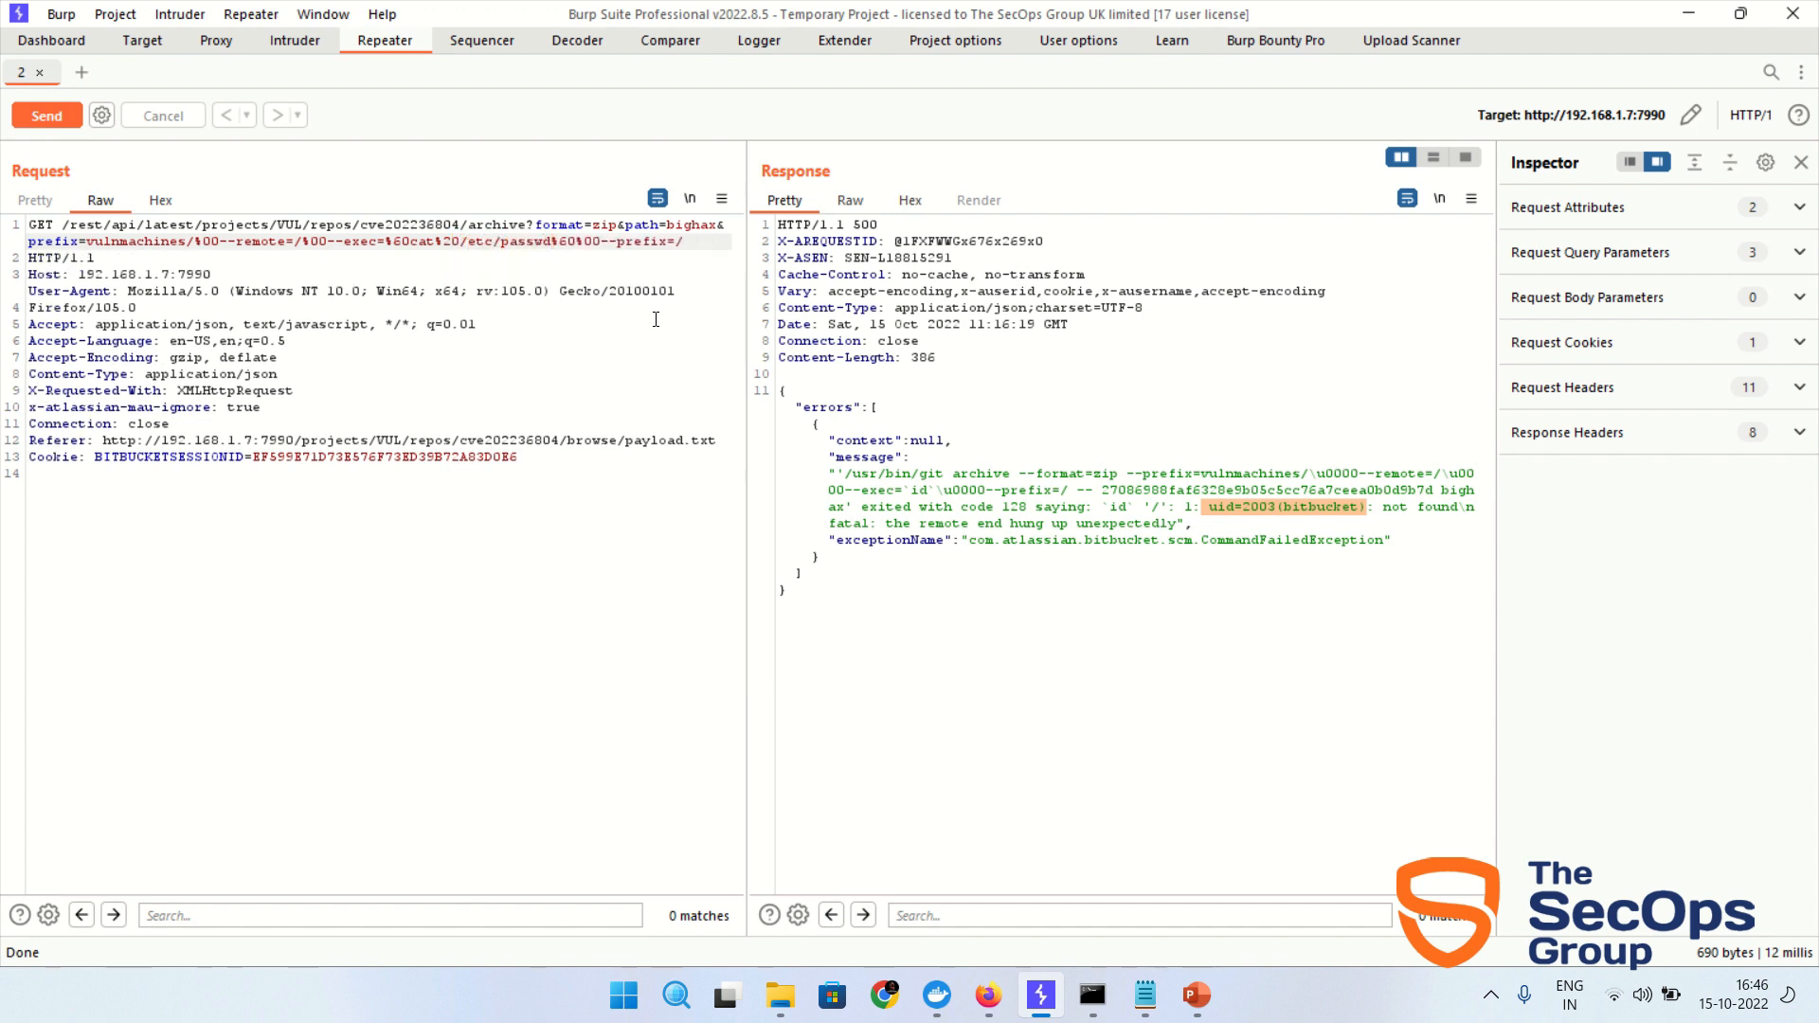
click(45, 116)
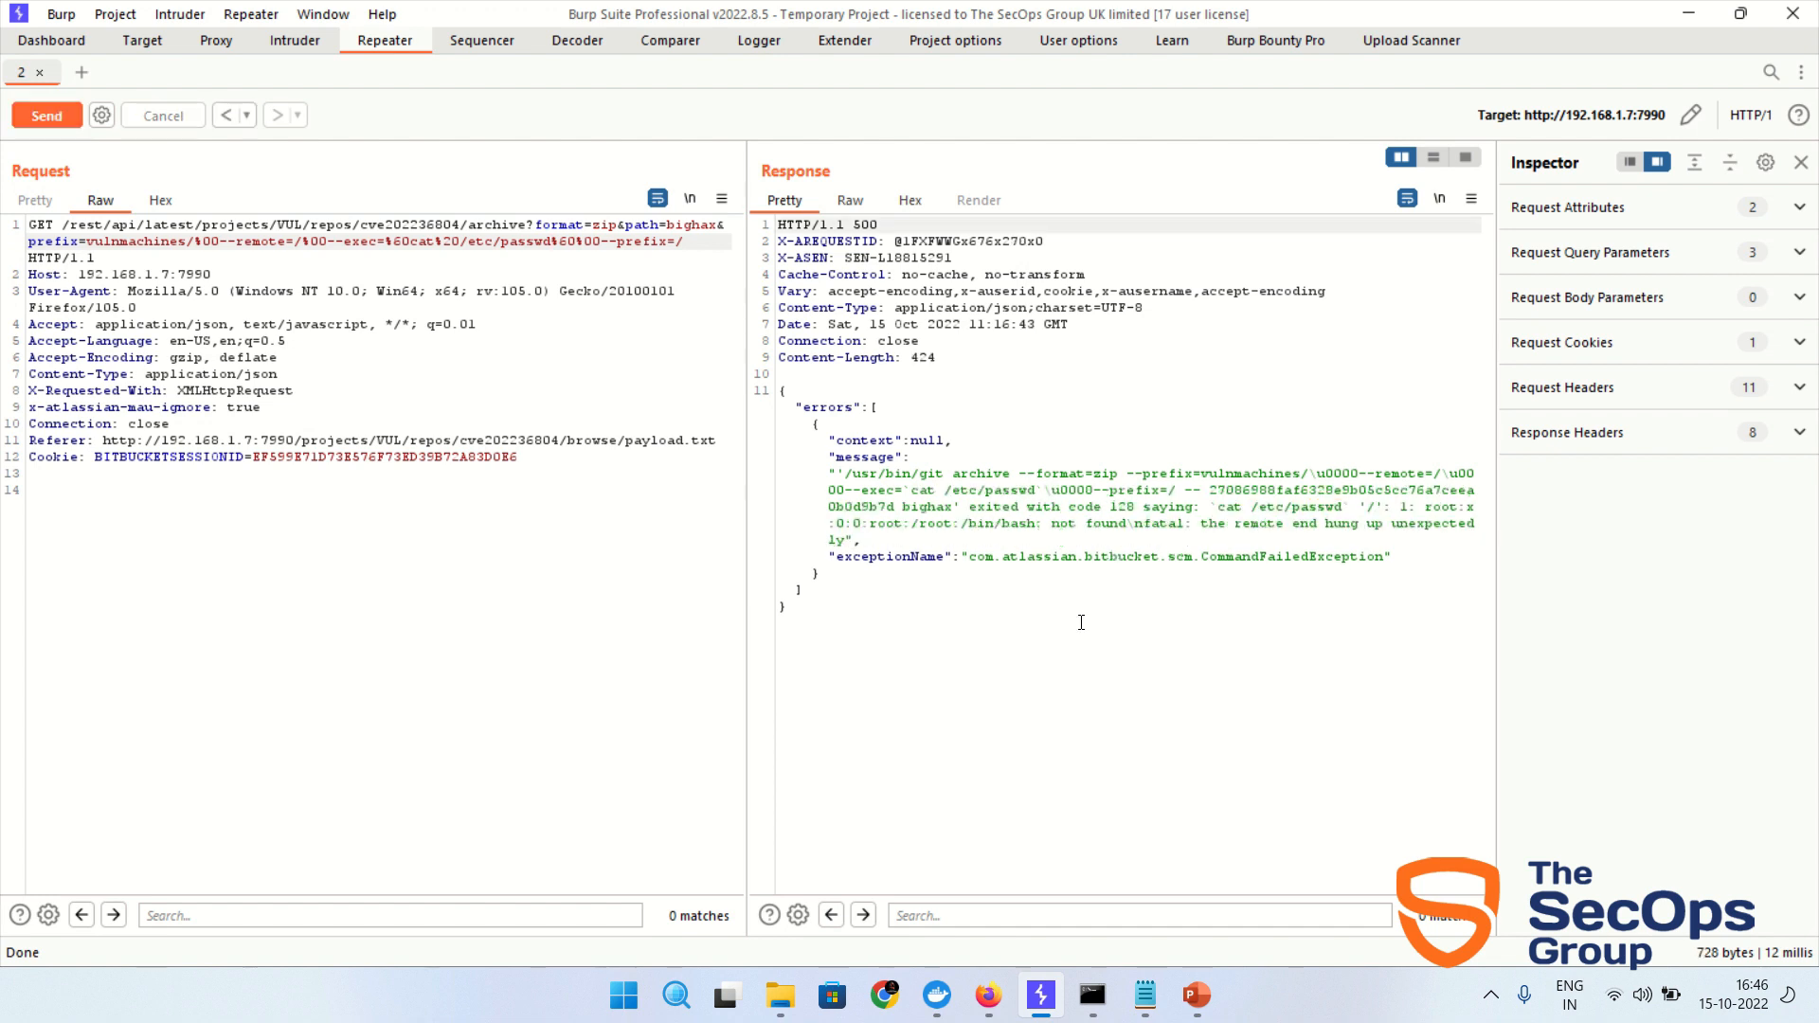
- Highlight the echoed cat /etc/passwd command and the root:x:0:0 account line in the response
drag(1210, 508, 1339, 508)
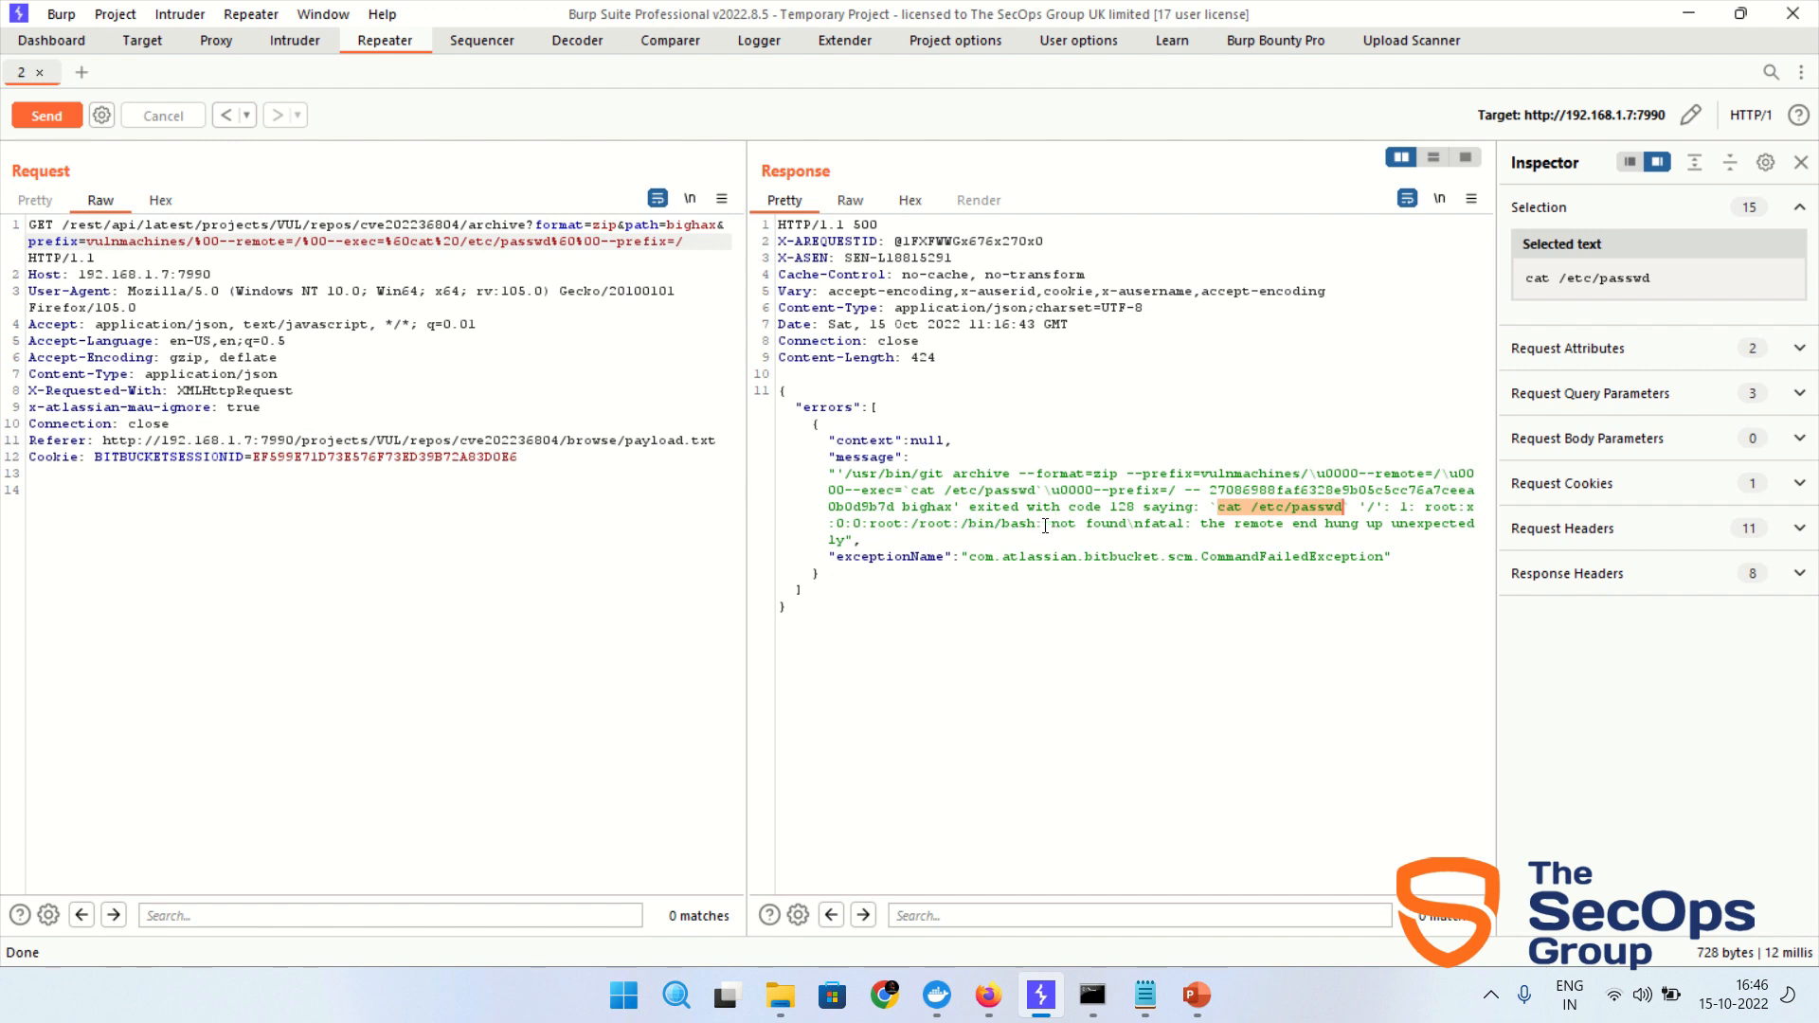
drag(1425, 508, 1042, 523)
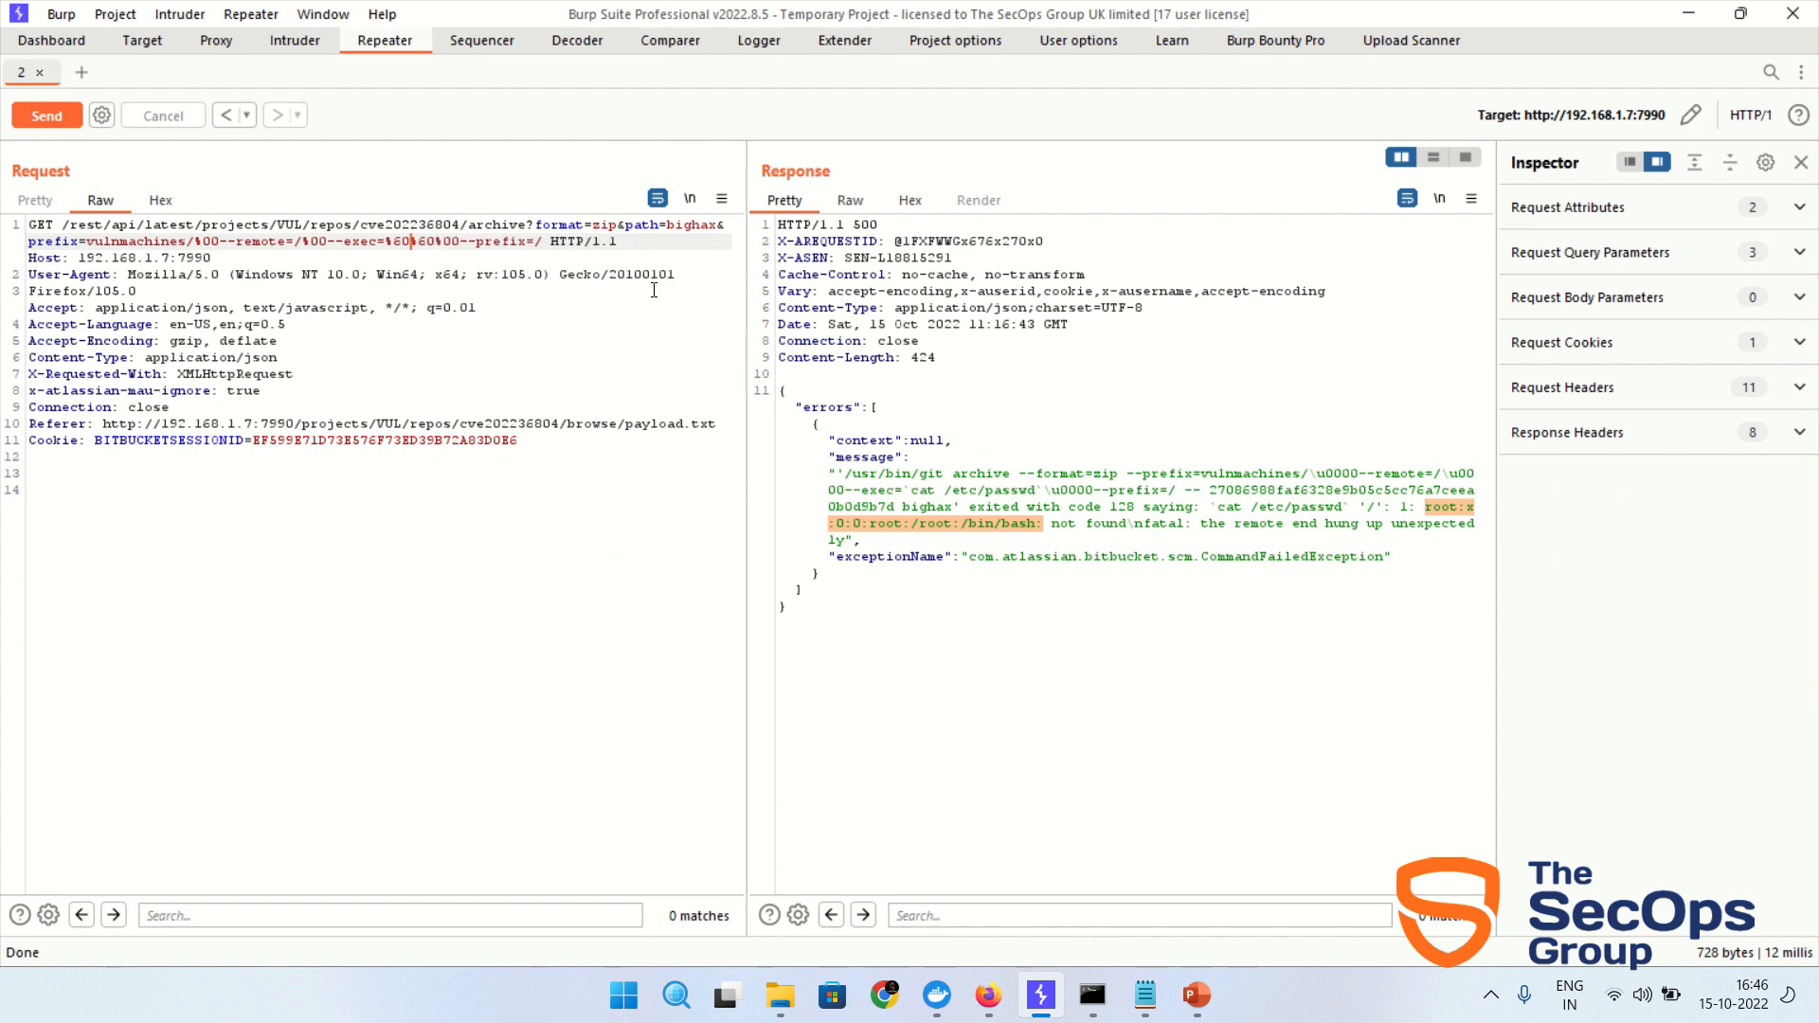
- Inject whoami between the backticks, send it, and highlight whoami and the returned bitbucket user
text(whoami)
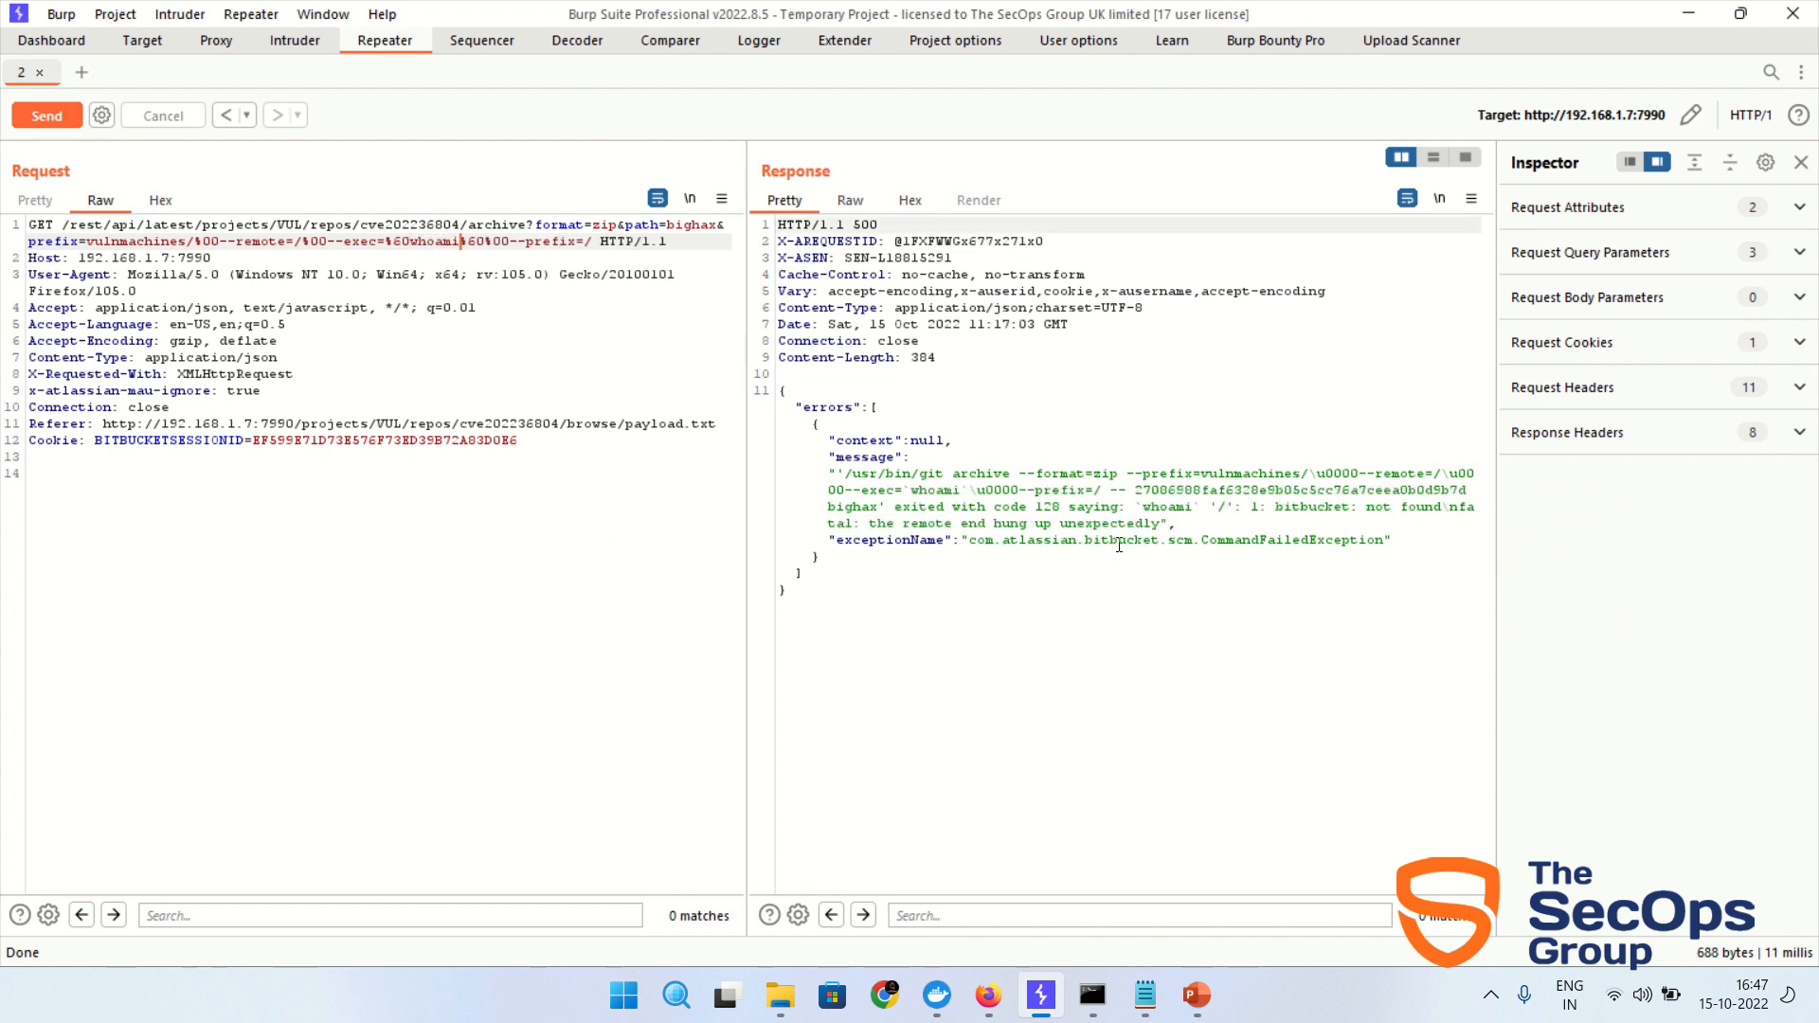
double_click(1163, 508)
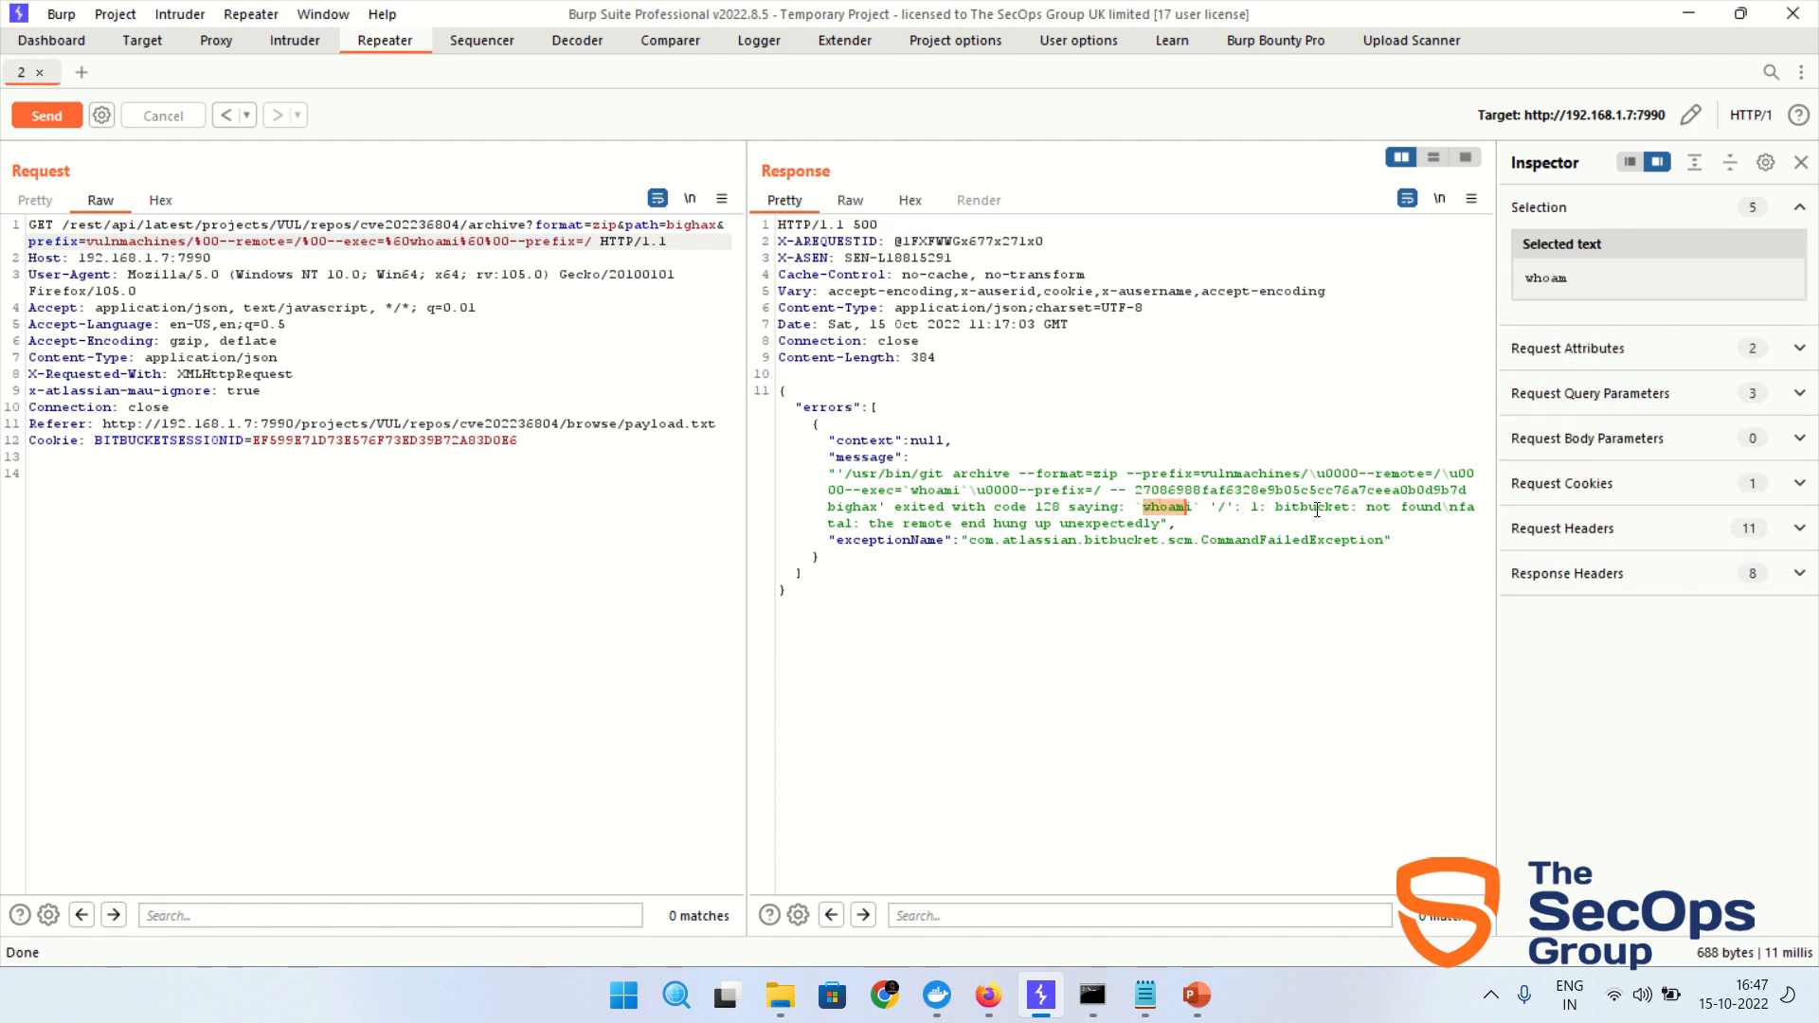
double_click(1311, 508)
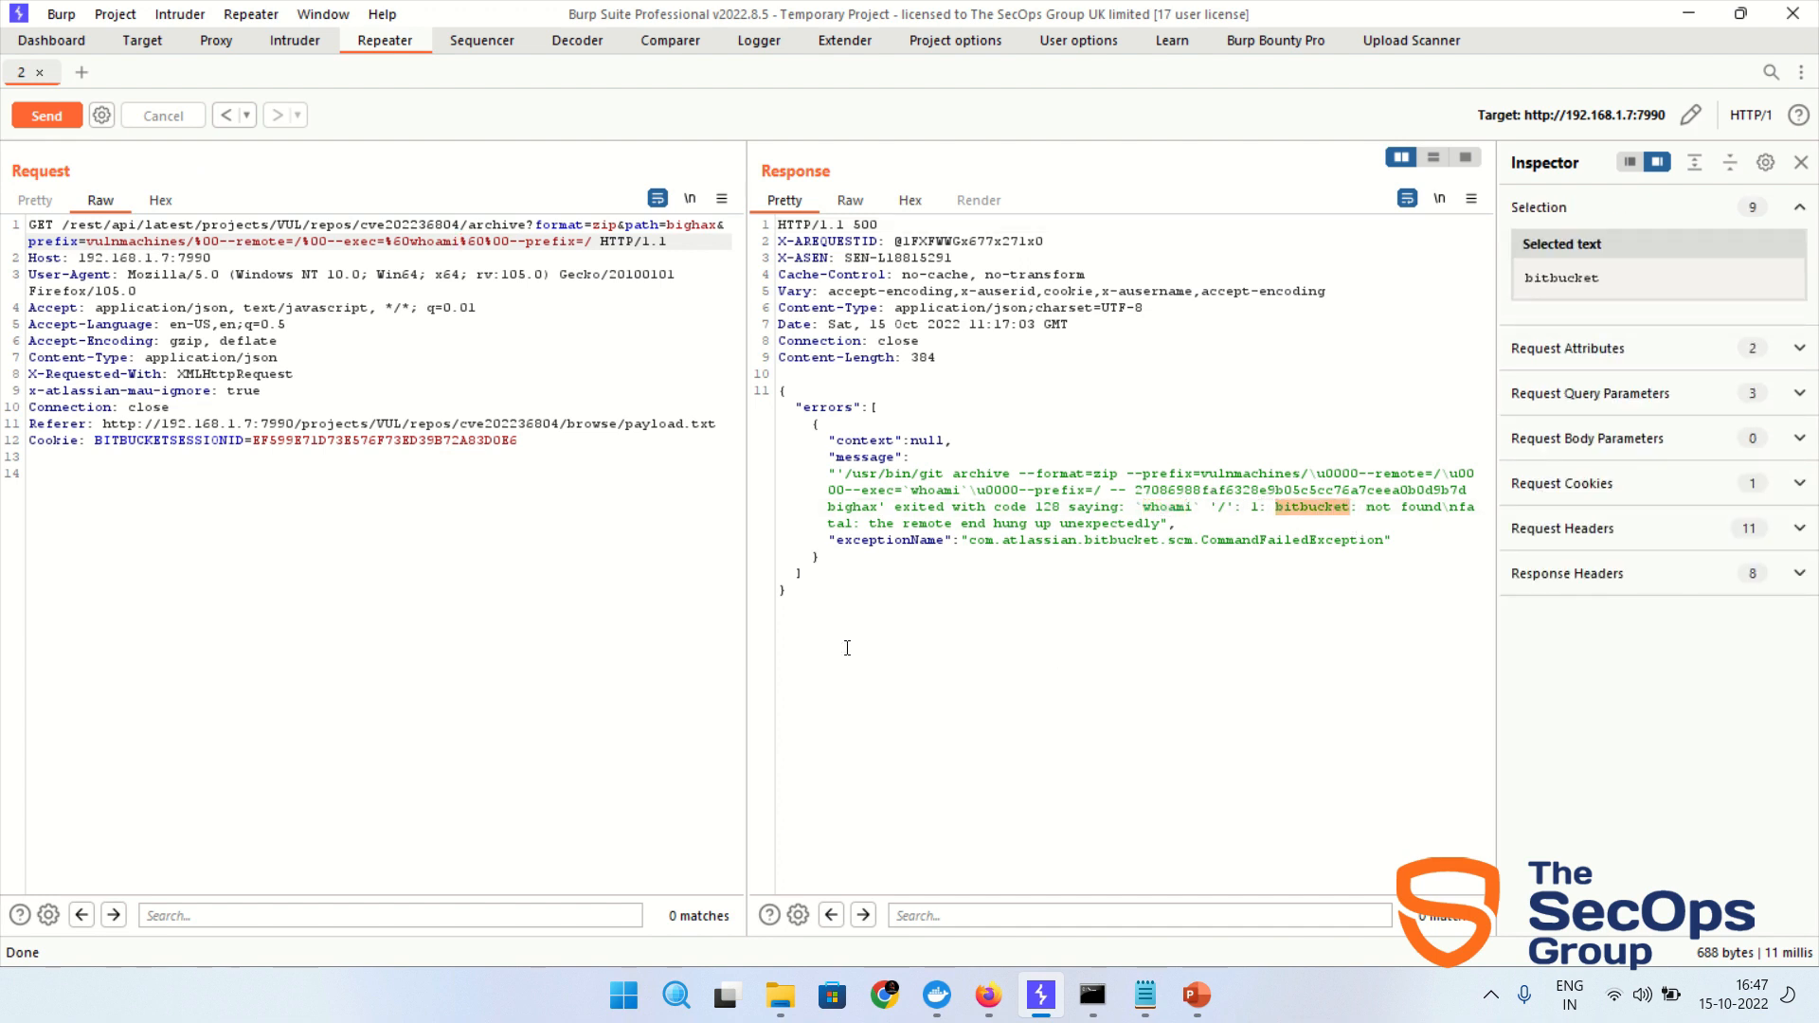